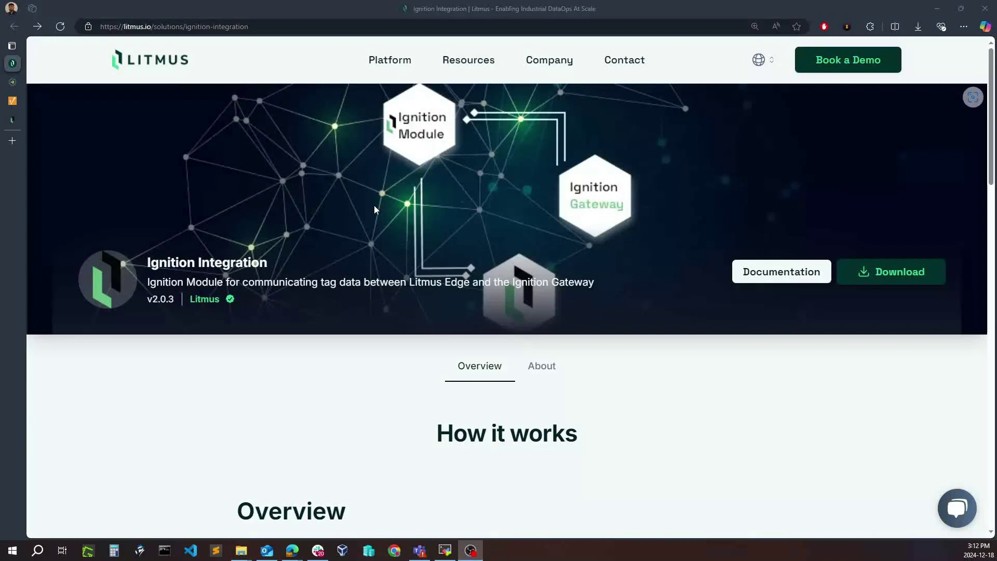
{"action": "mouse_move", "coordinate": [347, 206]}
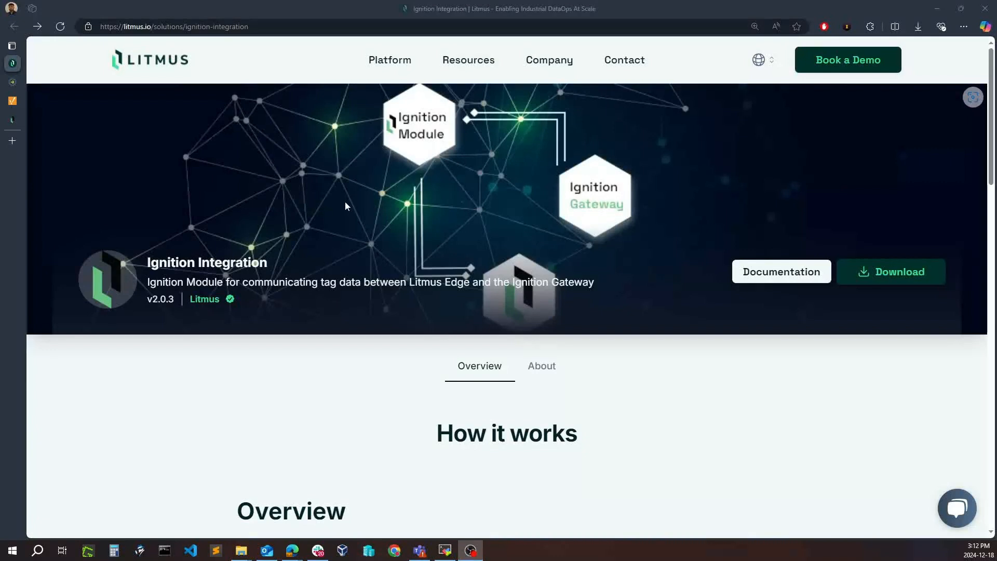
View the Ignition Integration guide's overview, prerequisites and module installation steps
{"action": "scroll", "scroll_direction": "down", "scroll_amount": 3}
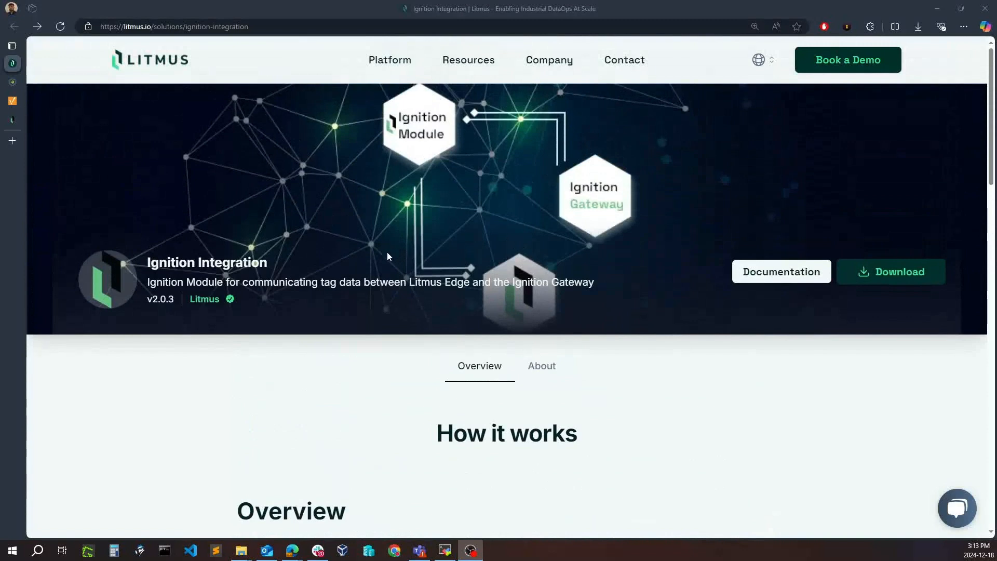
{"action": "mouse_move", "coordinate": [385, 257]}
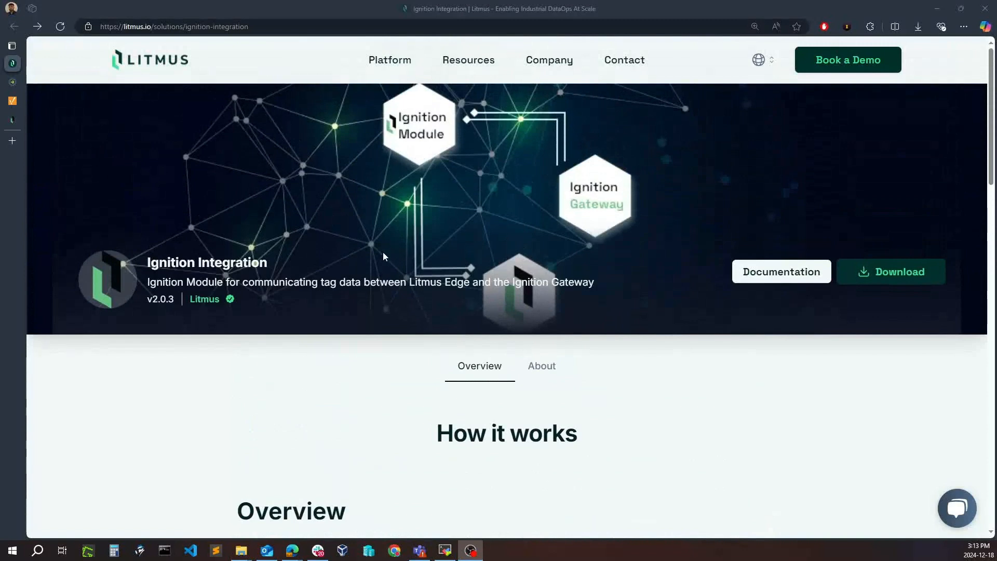
{"action": "mouse_move", "coordinate": [767, 278]}
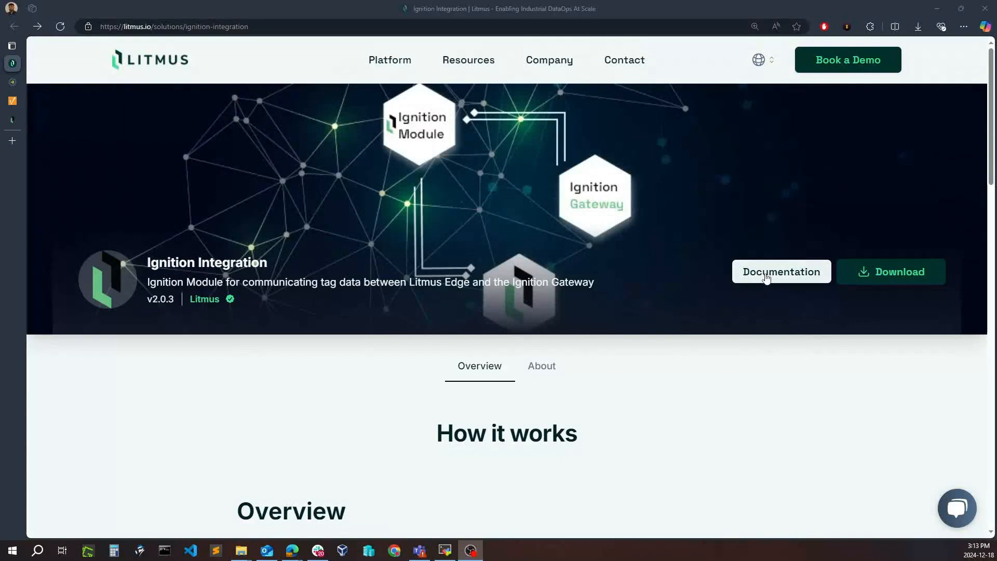
{"action": "left_click", "coordinate": [781, 273]}
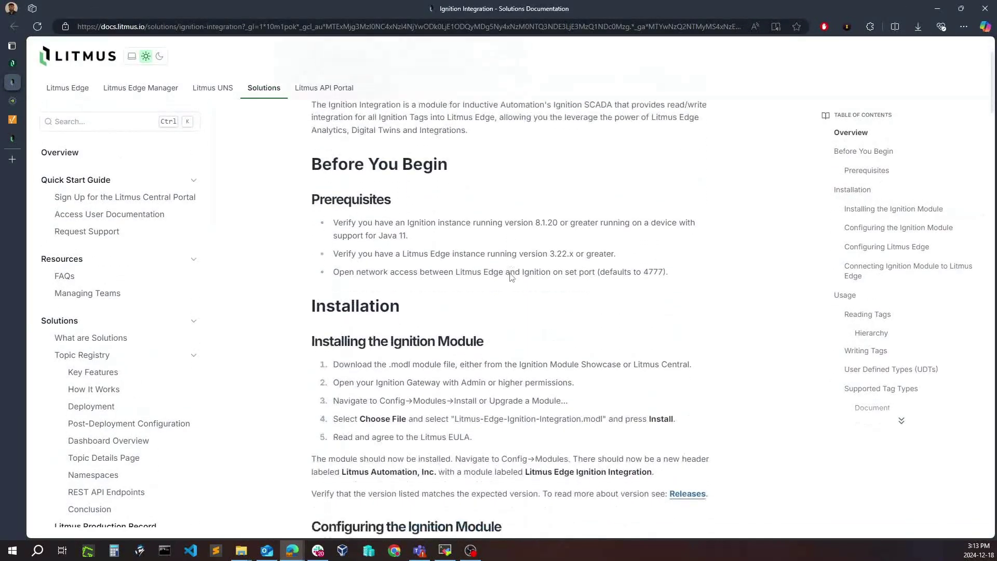
{"action": "scroll", "scroll_direction": "down", "scroll_amount": 3}
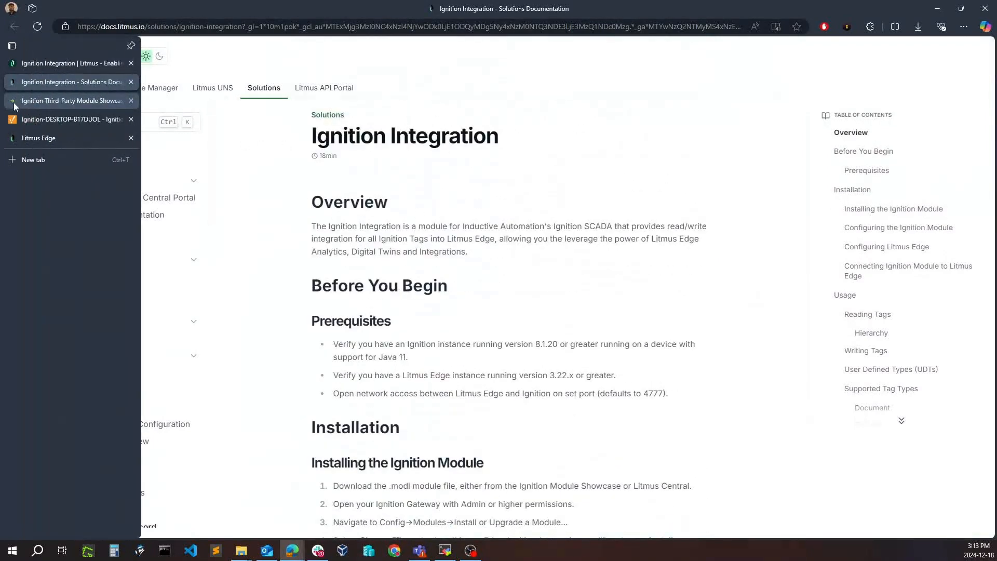
Look over Inductive Automation's Third-Party Module Showcase catalogue
{"action": "left_click", "coordinate": [72, 101]}
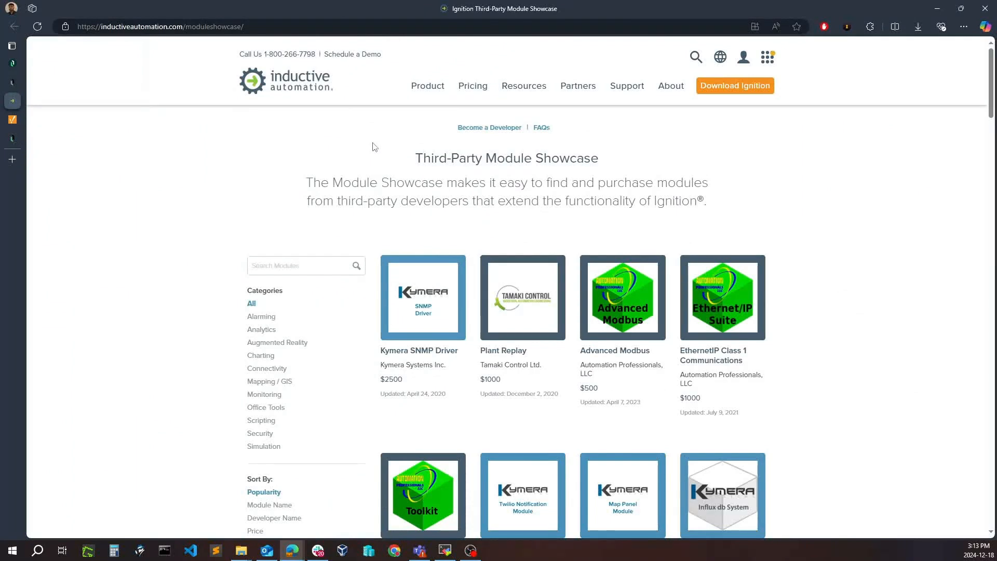
{"action": "mouse_move", "coordinate": [311, 139]}
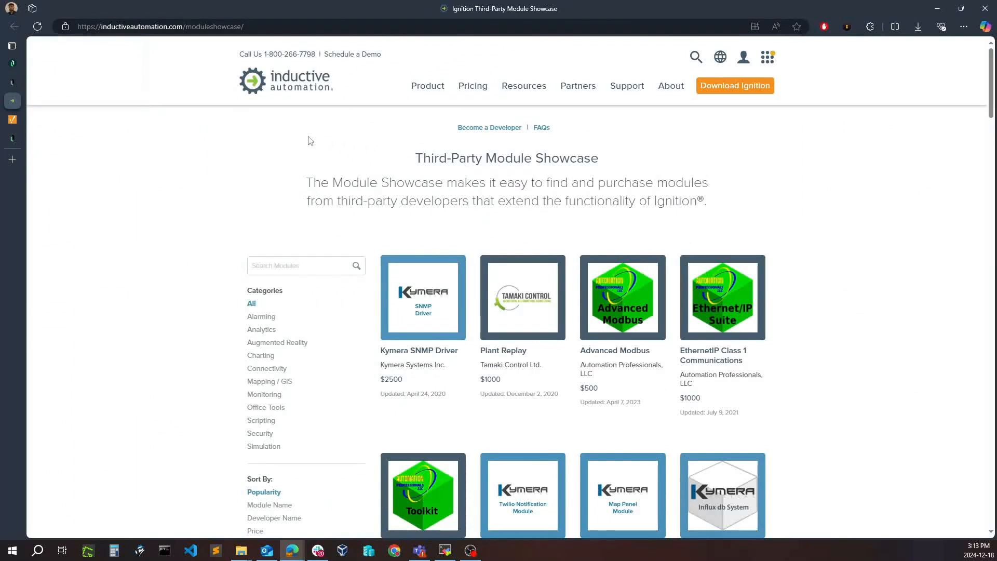
{"action": "mouse_move", "coordinate": [344, 166]}
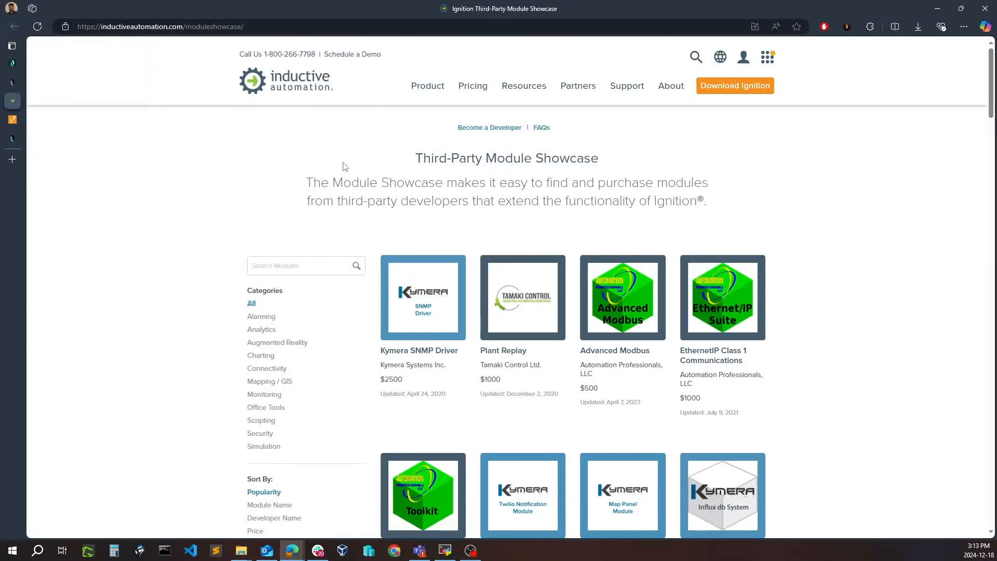
{"action": "mouse_move", "coordinate": [134, 142]}
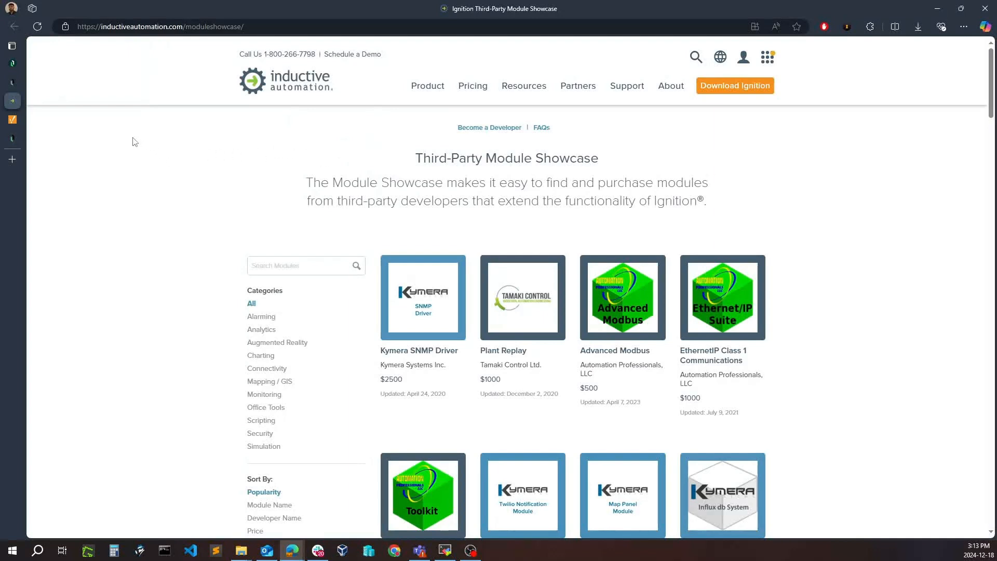
{"action": "mouse_move", "coordinate": [12, 83]}
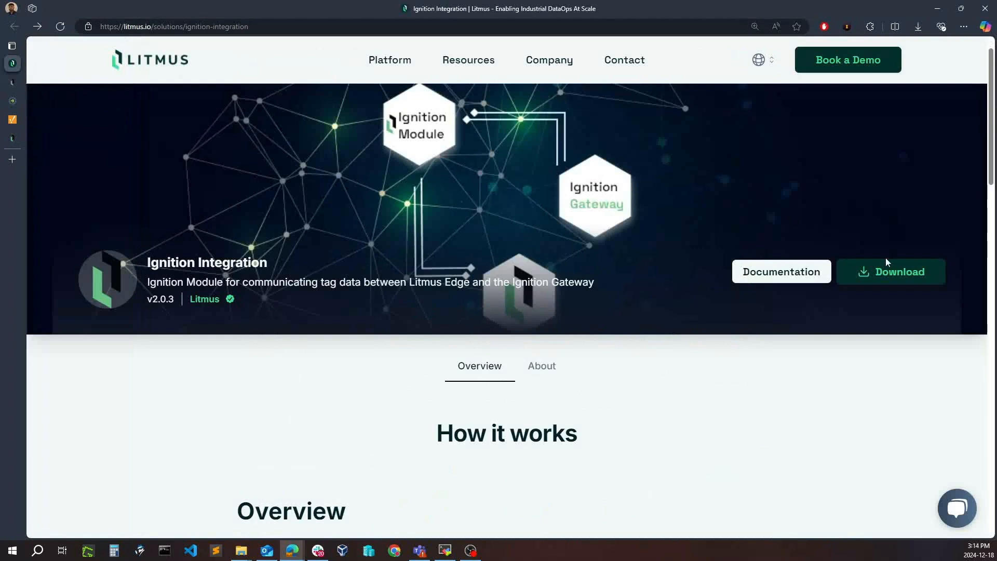
{"action": "mouse_move", "coordinate": [711, 378]}
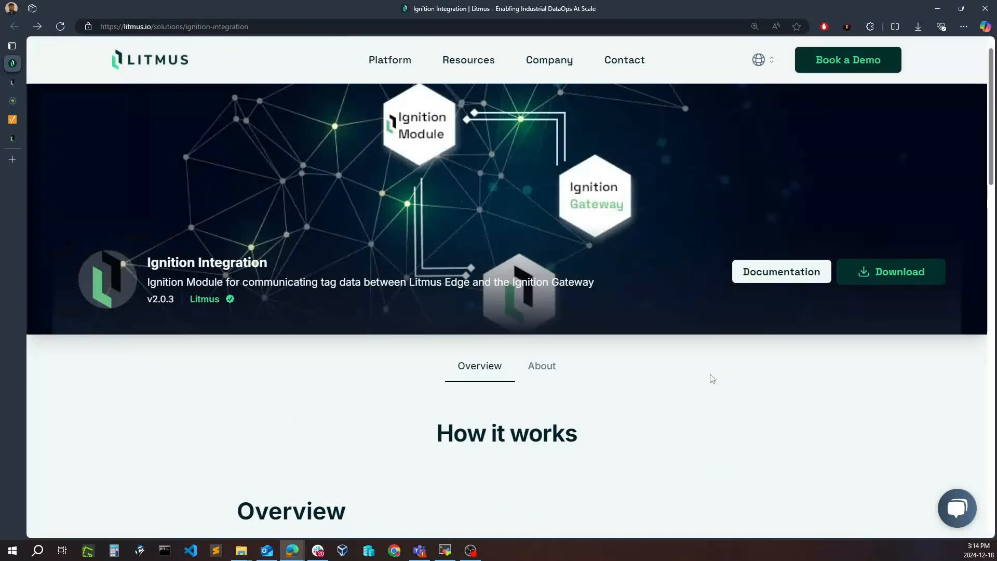
{"action": "mouse_move", "coordinate": [241, 551]}
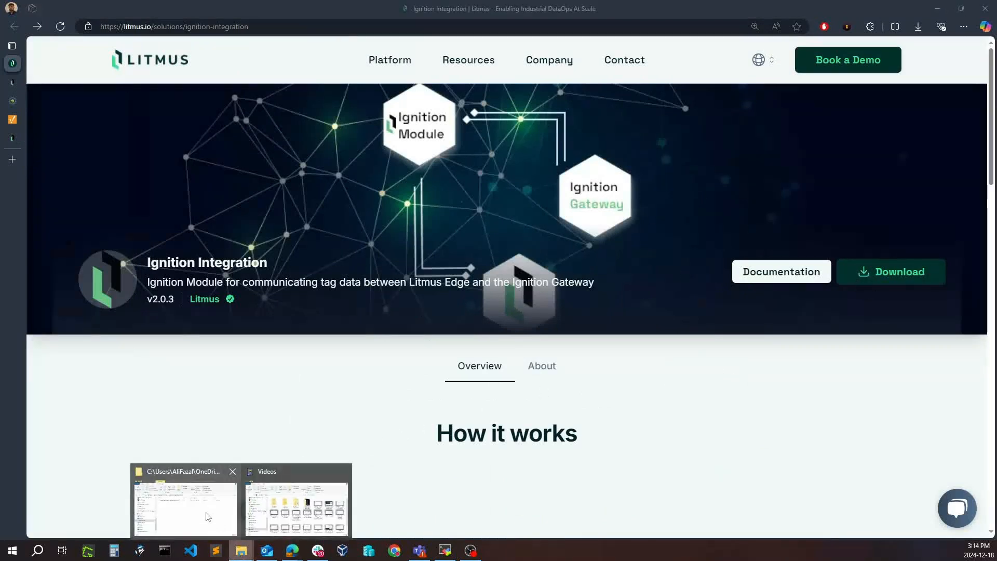
From the gateway Config > Modules list, start Install or Upgrade a Module
{"action": "left_click", "coordinate": [185, 510]}
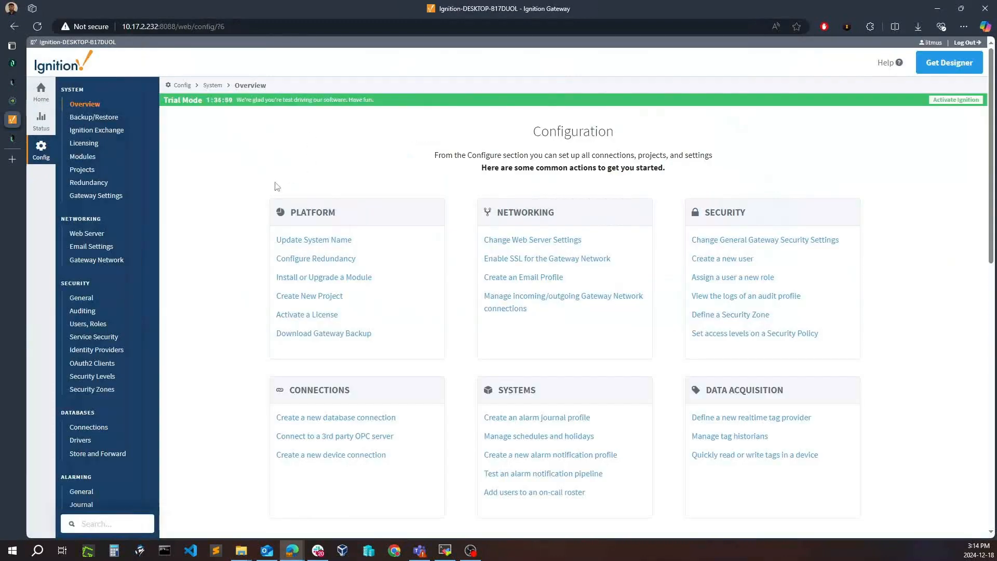
{"action": "mouse_move", "coordinate": [380, 168]}
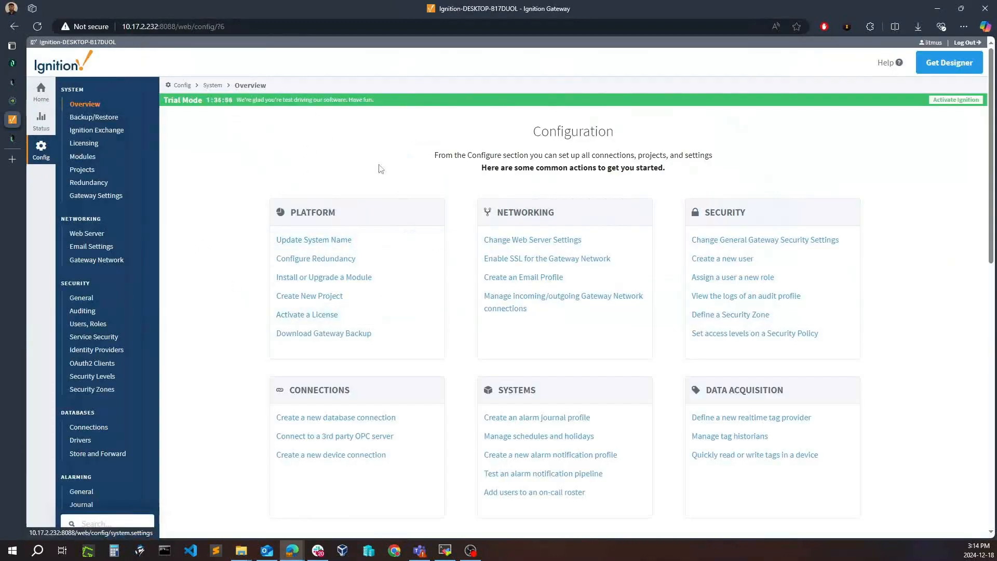
{"action": "mouse_move", "coordinate": [95, 165]}
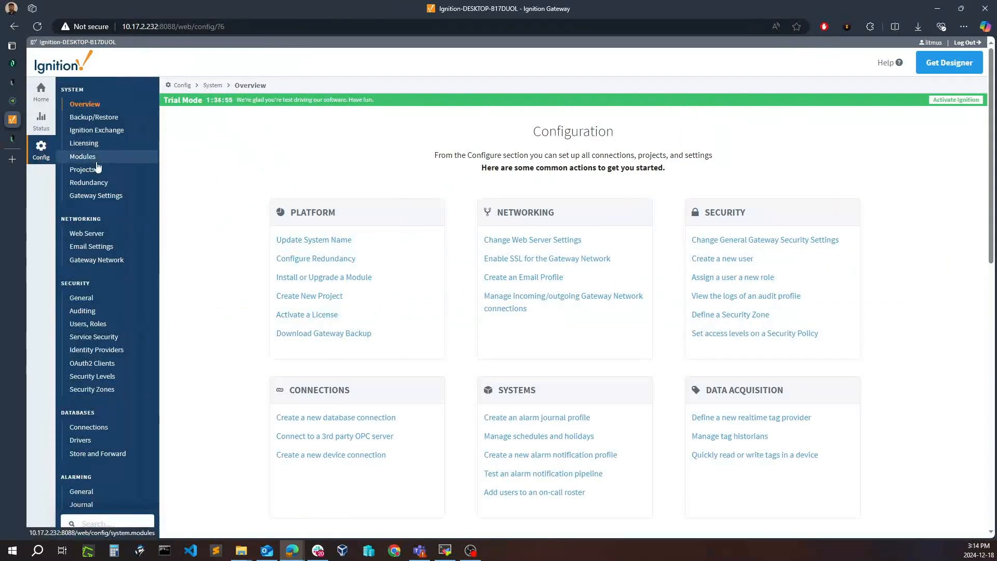
{"action": "left_click", "coordinate": [83, 156]}
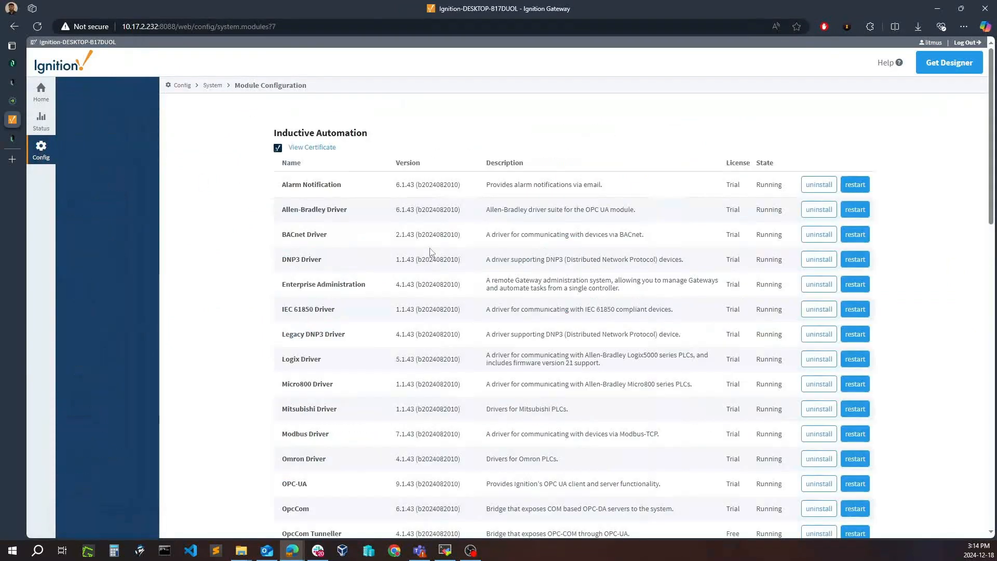
{"action": "scroll", "scroll_direction": "down", "scroll_amount": 3}
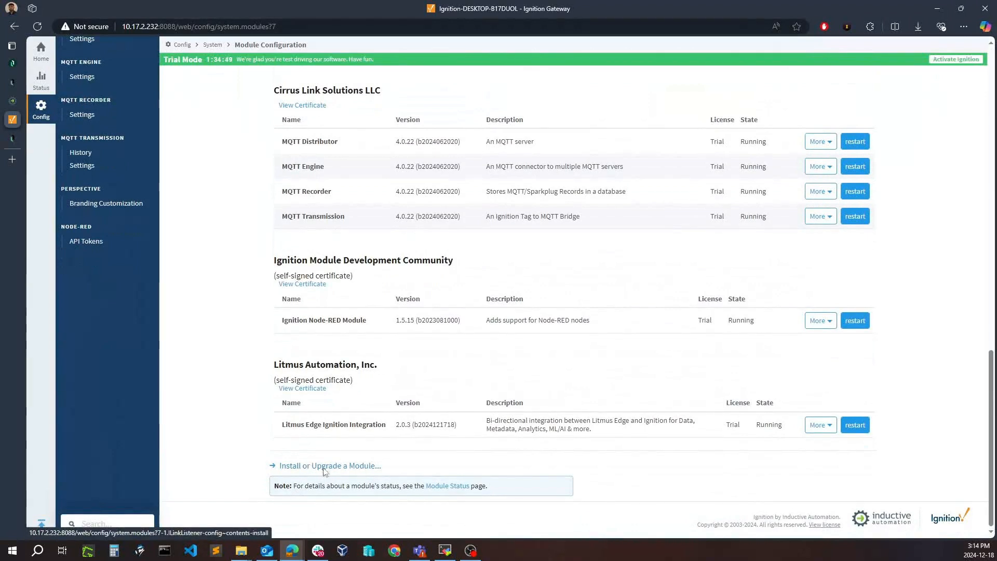
{"action": "left_click", "coordinate": [327, 465]}
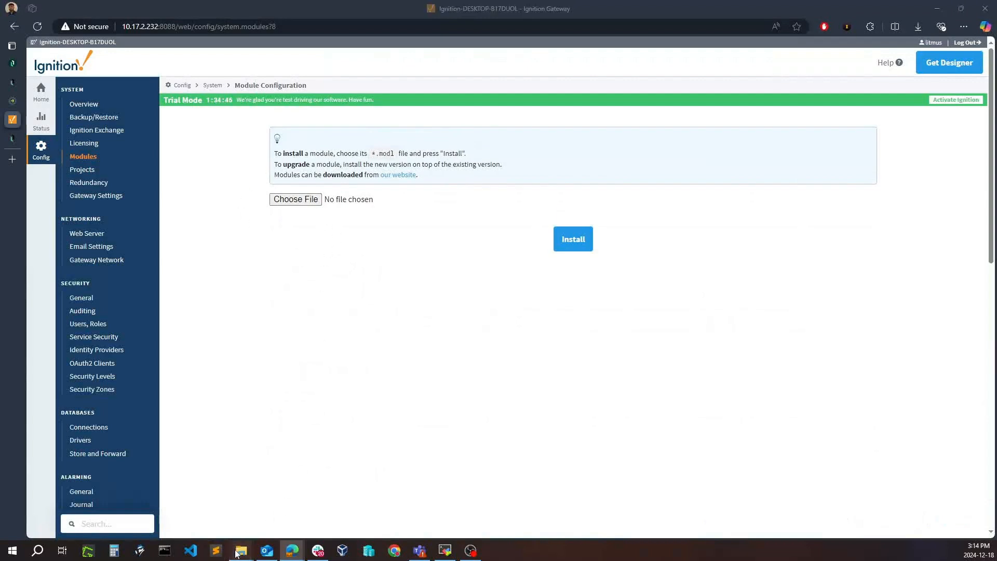
Locate the Litmus-Edge-Ignition-Integration.modl file, then return to the module install page
{"action": "left_click", "coordinate": [295, 199]}
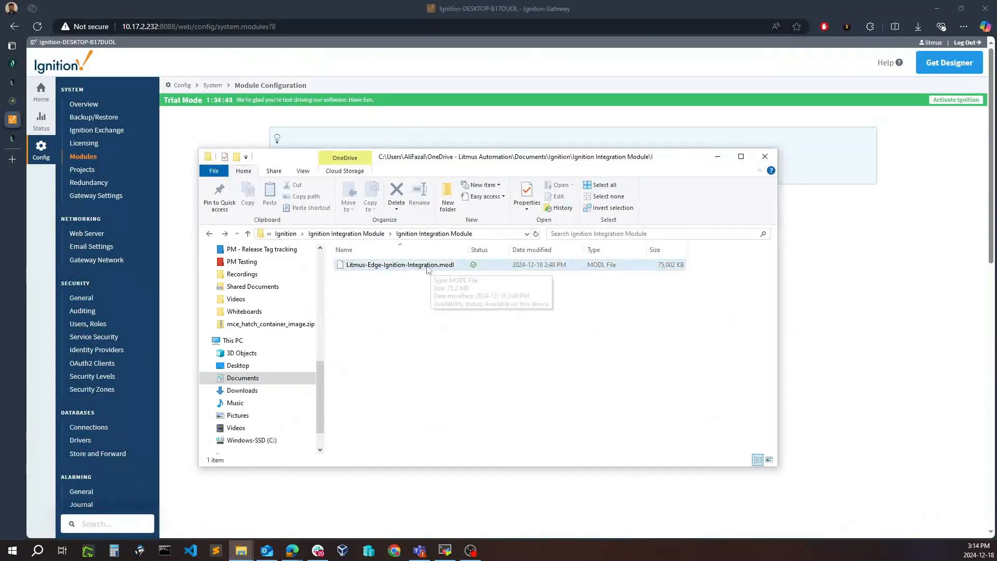
{"action": "left_click", "coordinate": [765, 156]}
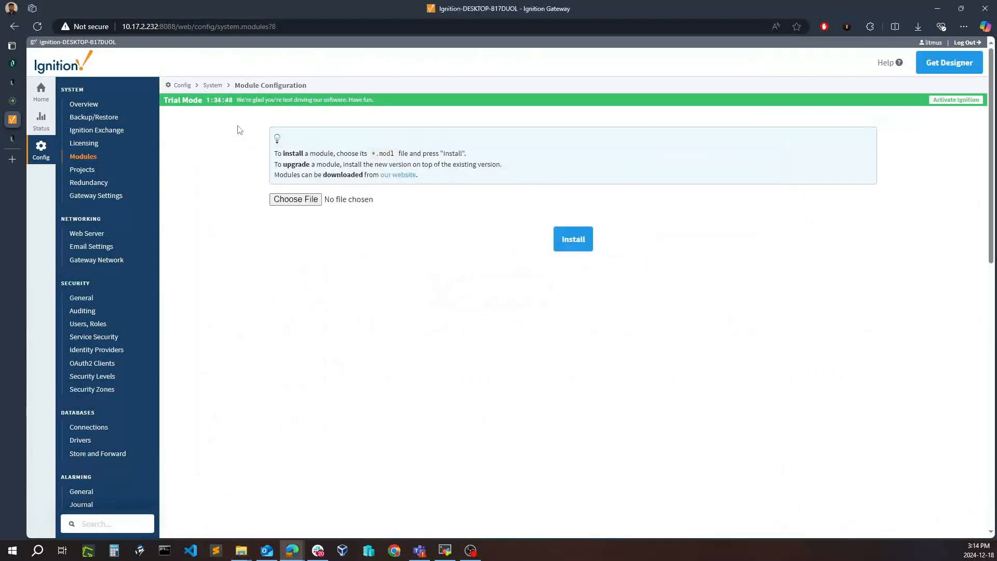
{"action": "mouse_move", "coordinate": [96, 181]}
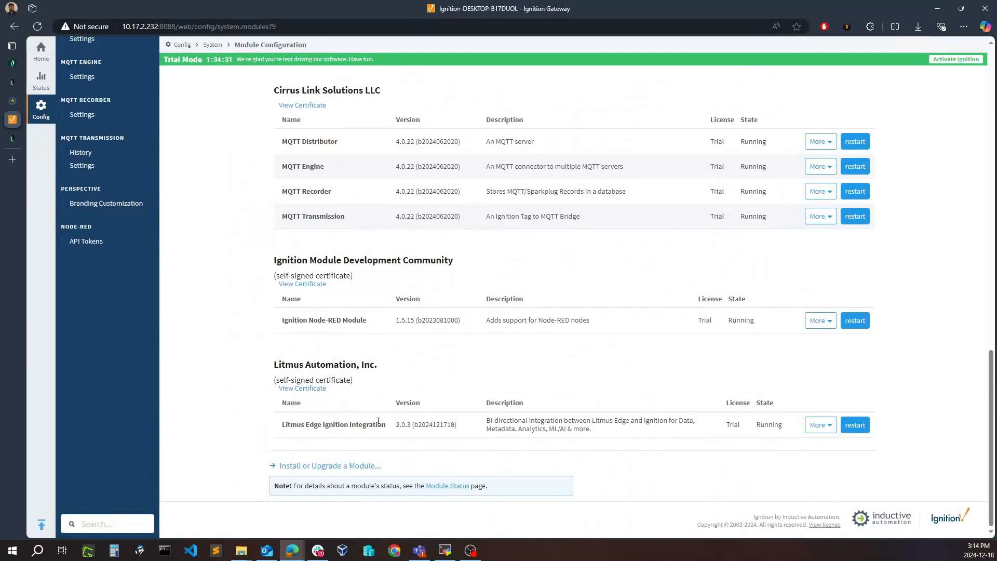
{"action": "mouse_move", "coordinate": [272, 431]}
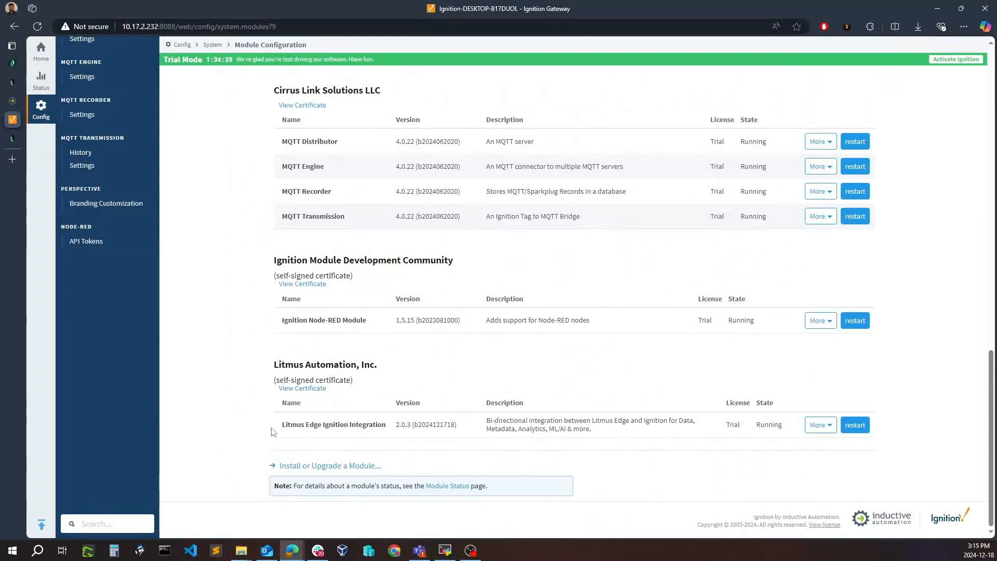
{"action": "mouse_move", "coordinate": [367, 427]}
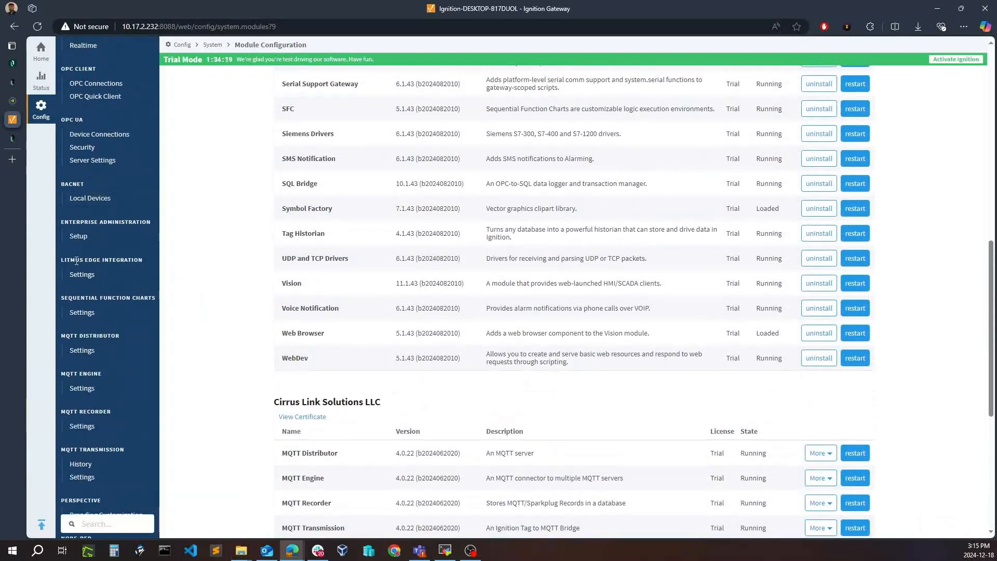
{"action": "left_click", "coordinate": [81, 274]}
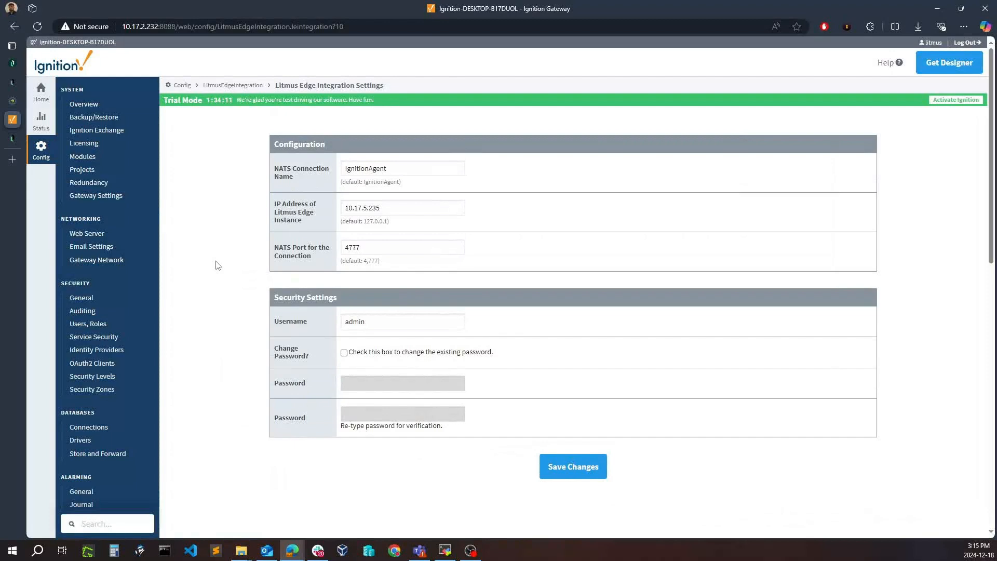
{"action": "mouse_move", "coordinate": [446, 159]}
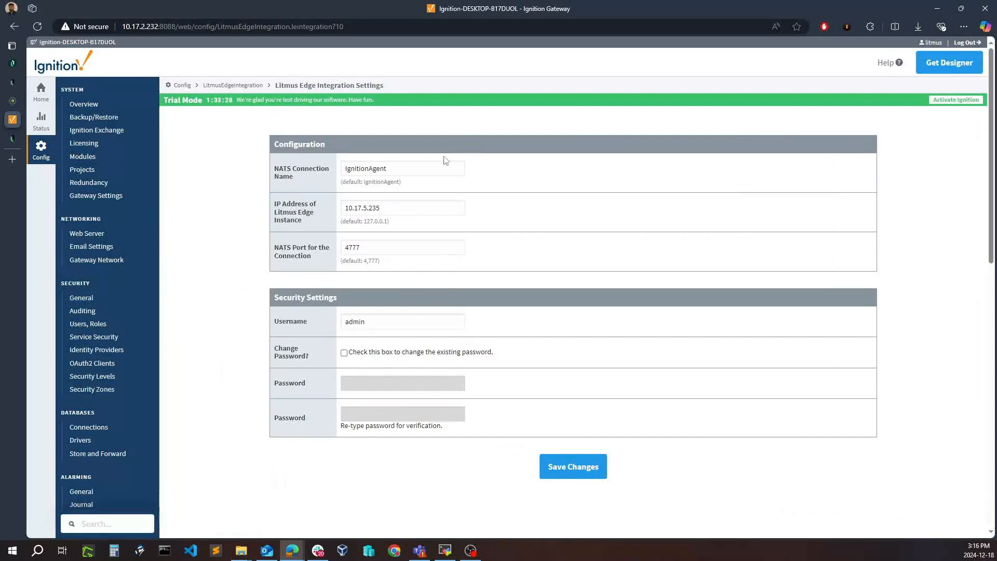
{"action": "mouse_move", "coordinate": [342, 478]}
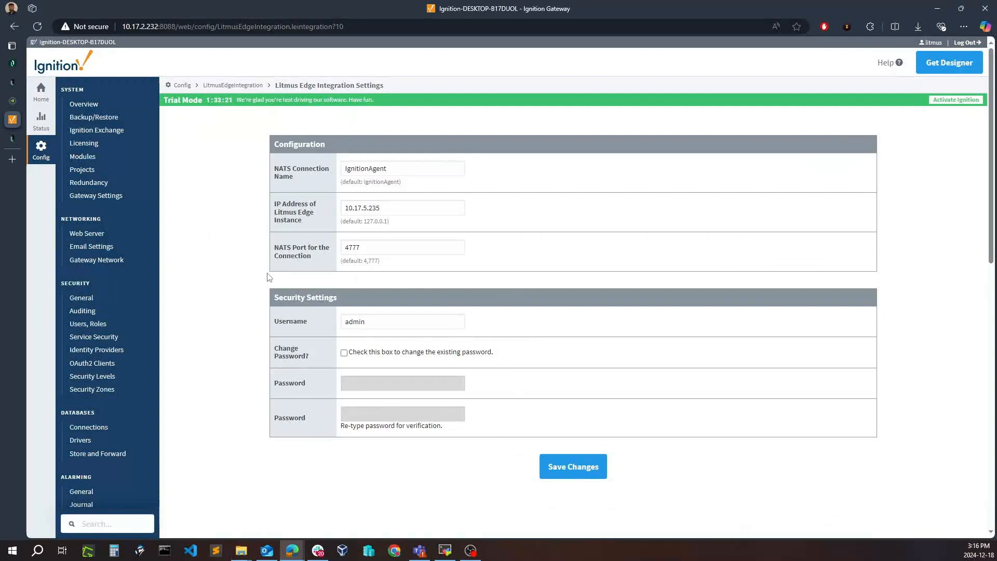
{"action": "mouse_move", "coordinate": [82, 135]}
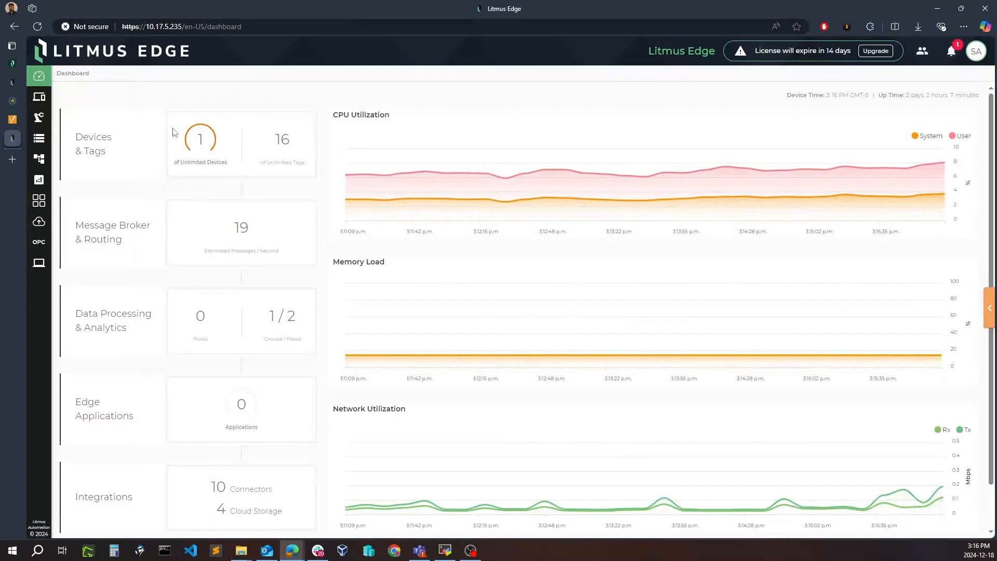
{"action": "mouse_move", "coordinate": [152, 115]}
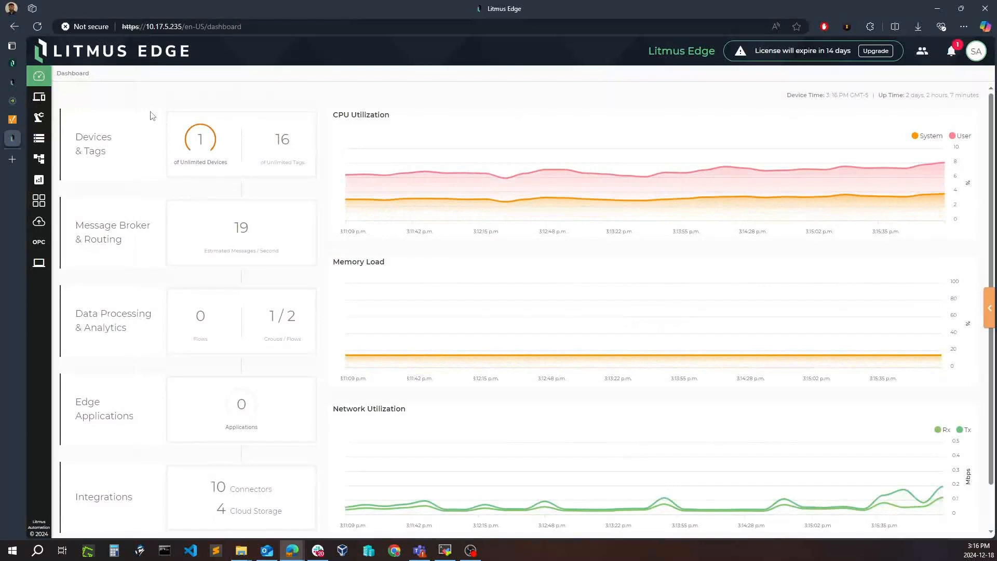
Add an Ignition Module device named Ingition-demo-1 on port 4777 in DeviceHub
{"action": "left_click", "coordinate": [40, 96]}
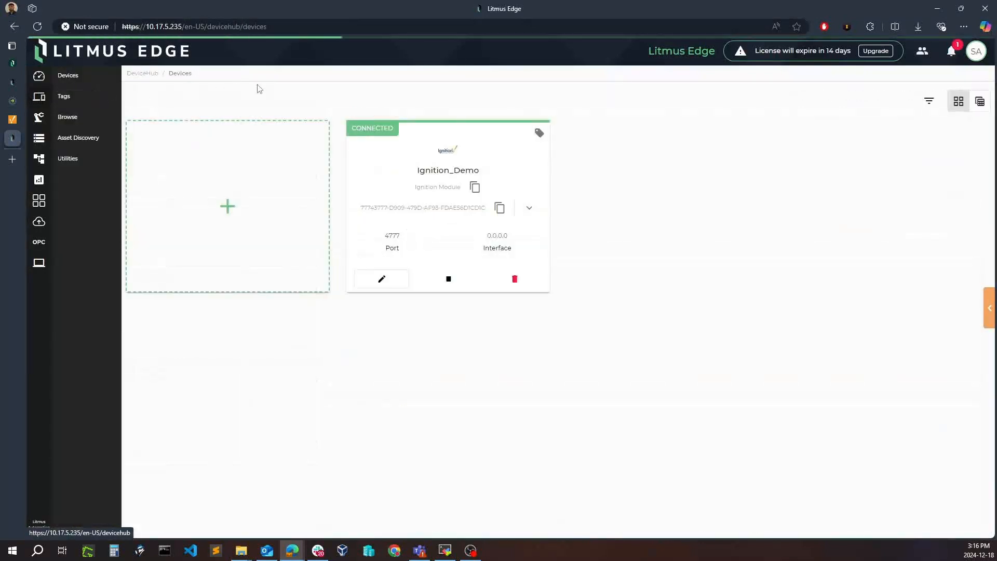
{"action": "left_click", "coordinate": [227, 205]}
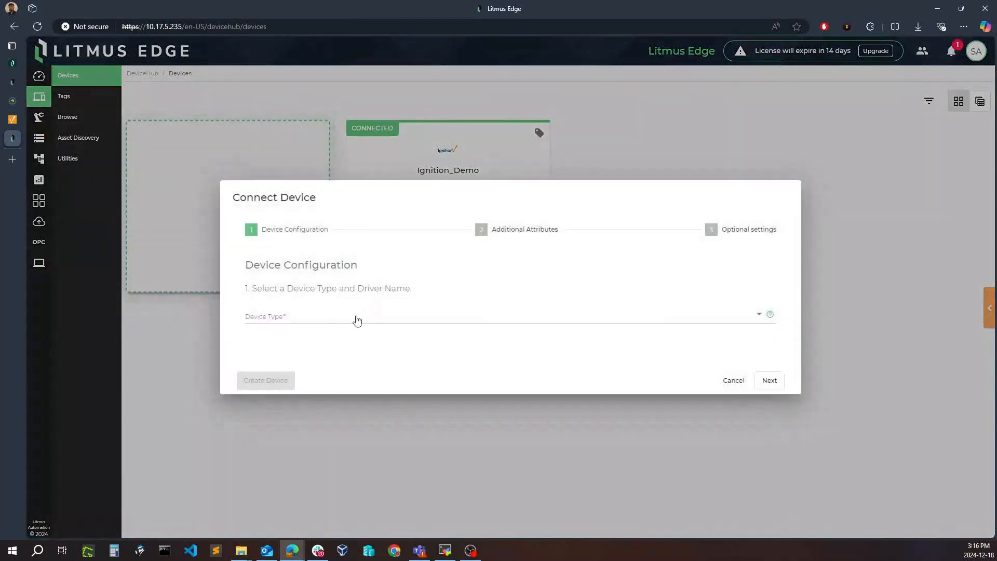
{"action": "type", "text": "ing"}
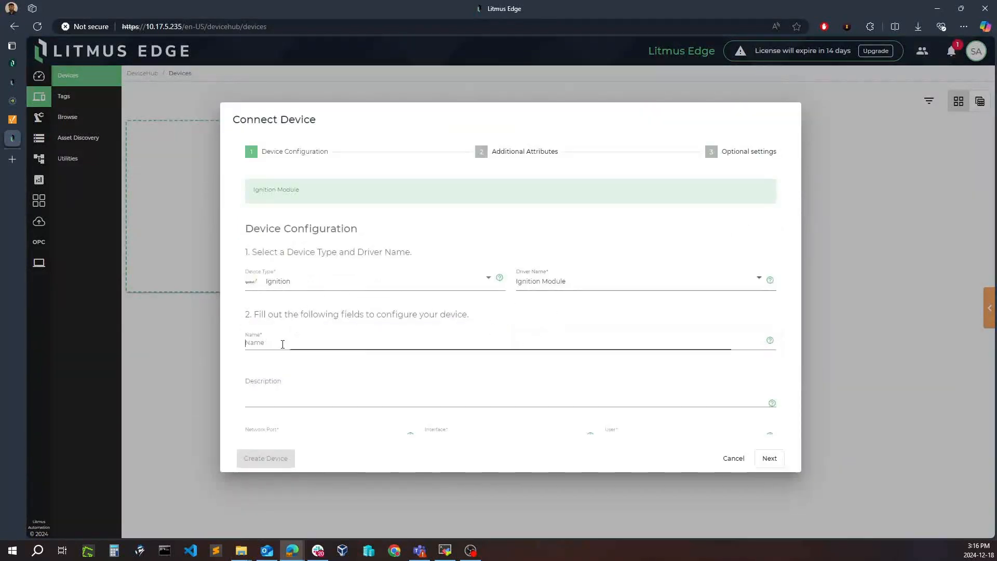
{"action": "type", "text": "Ingito"}
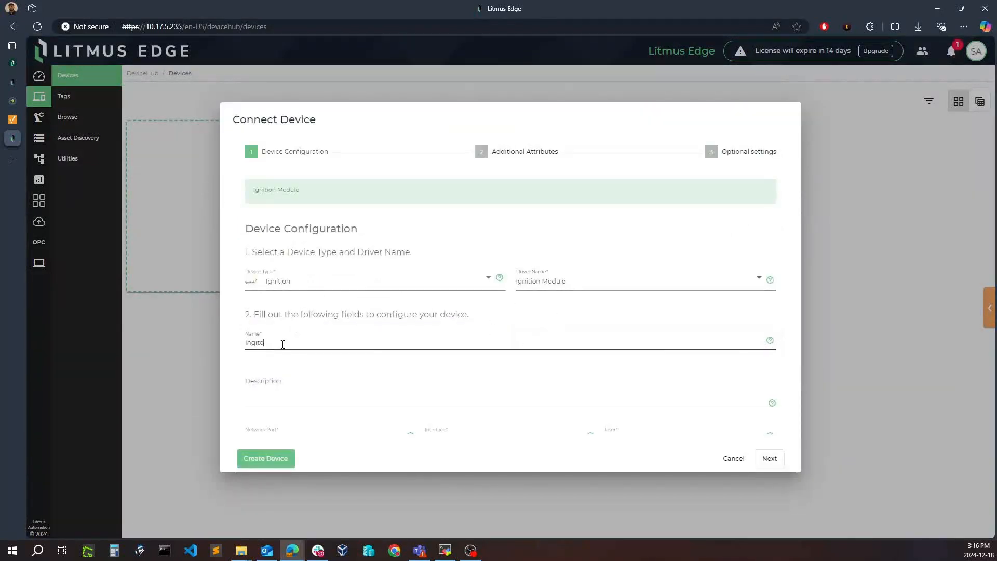
{"action": "type", "text": "Ingition-dem"}
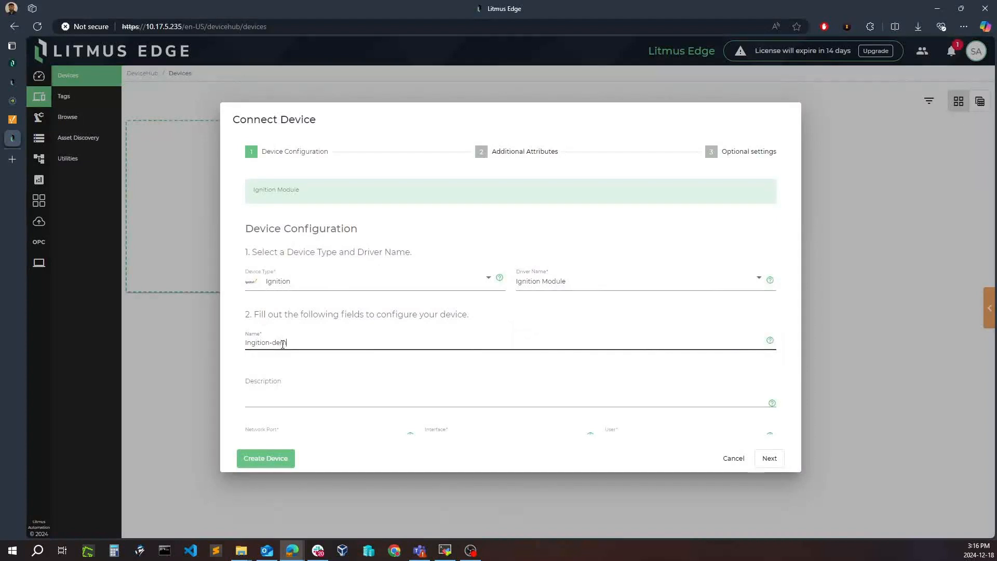
{"action": "scroll", "scroll_direction": "down", "scroll_amount": 3}
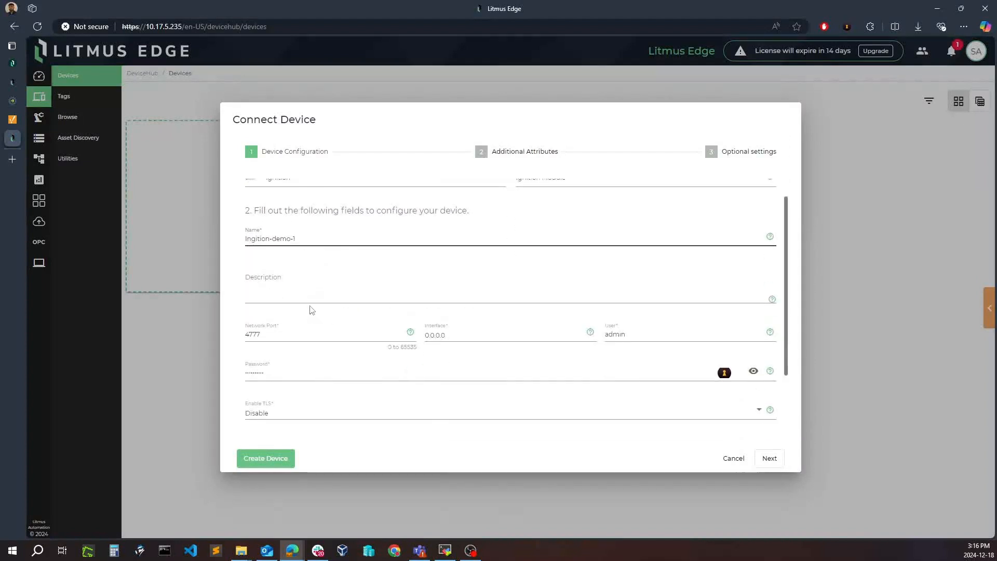
{"action": "scroll", "scroll_direction": "down", "scroll_amount": 3}
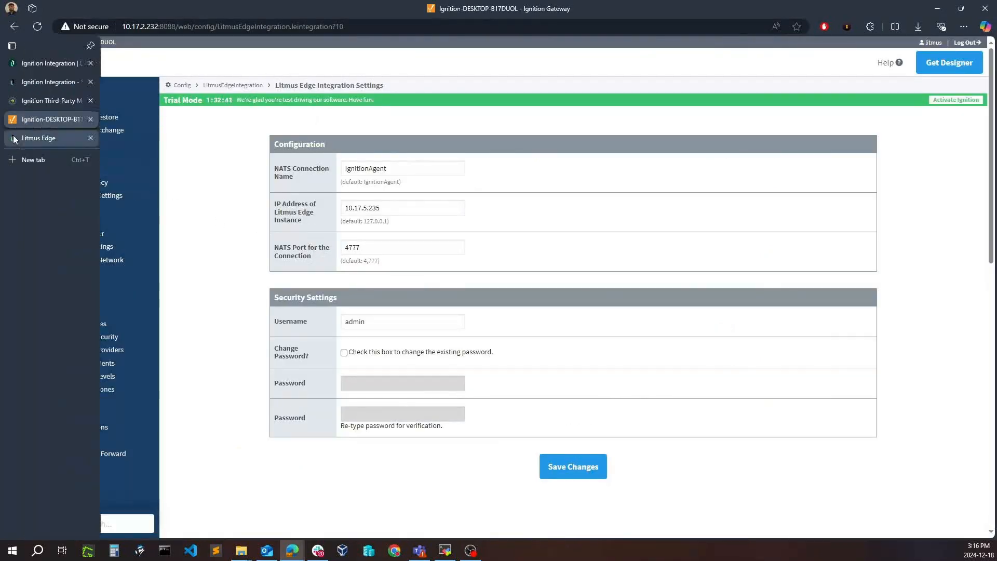
{"action": "left_click", "coordinate": [38, 137]}
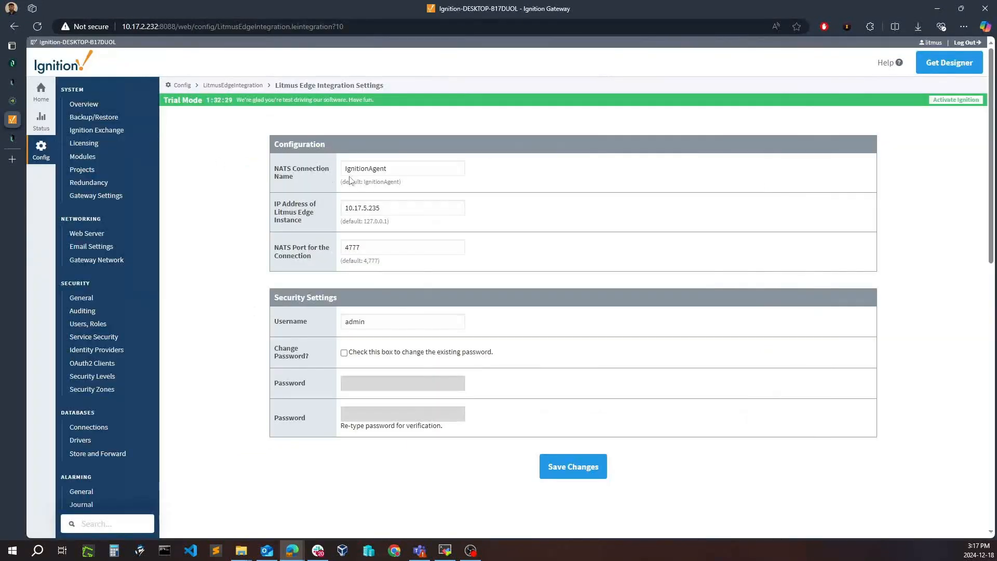
{"action": "mouse_move", "coordinate": [17, 125]}
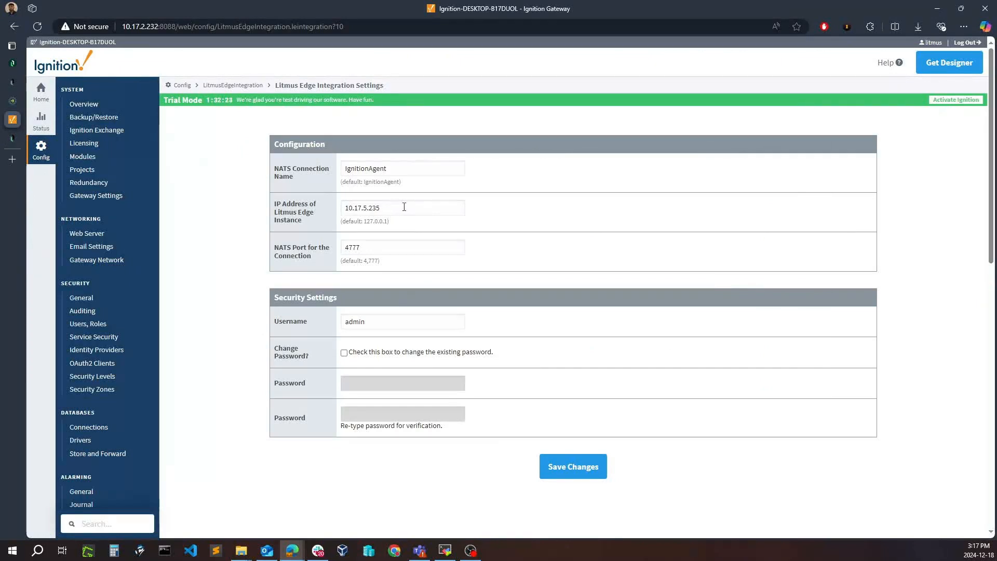
{"action": "mouse_move", "coordinate": [260, 176]}
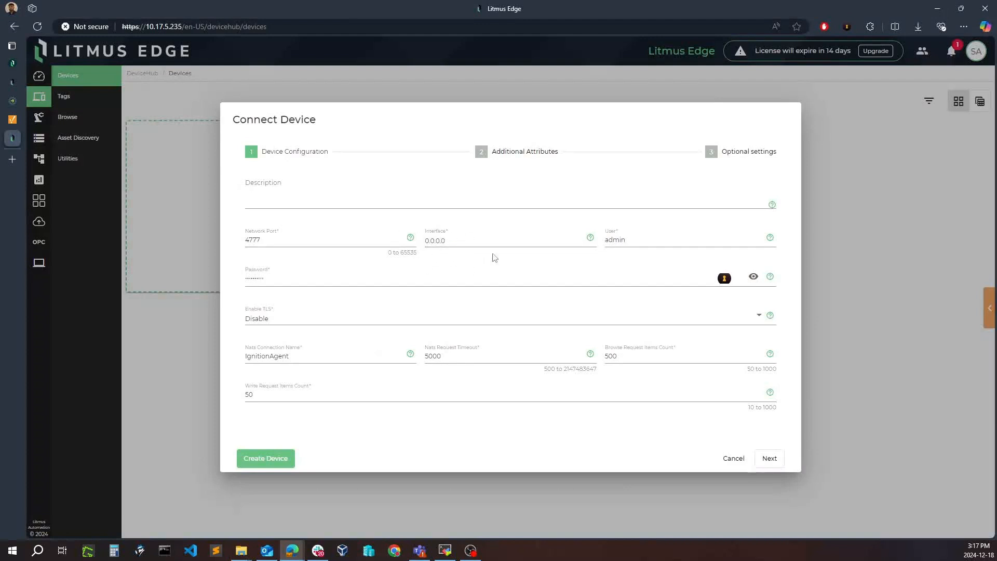
{"action": "mouse_move", "coordinate": [453, 265]}
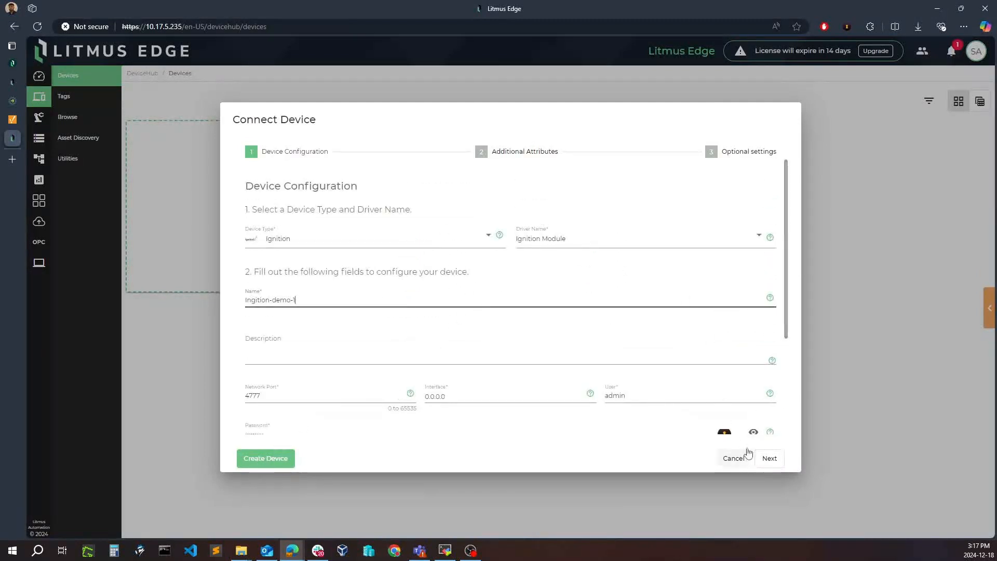
Enable Meta Data and the data store for the device, then create it
{"action": "left_click", "coordinate": [770, 458]}
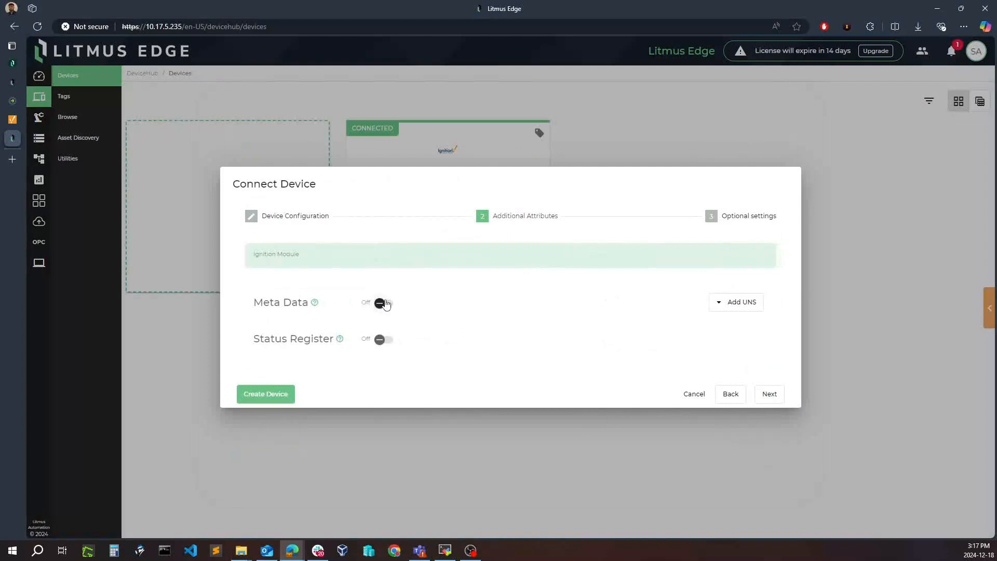
{"action": "left_click", "coordinate": [379, 303]}
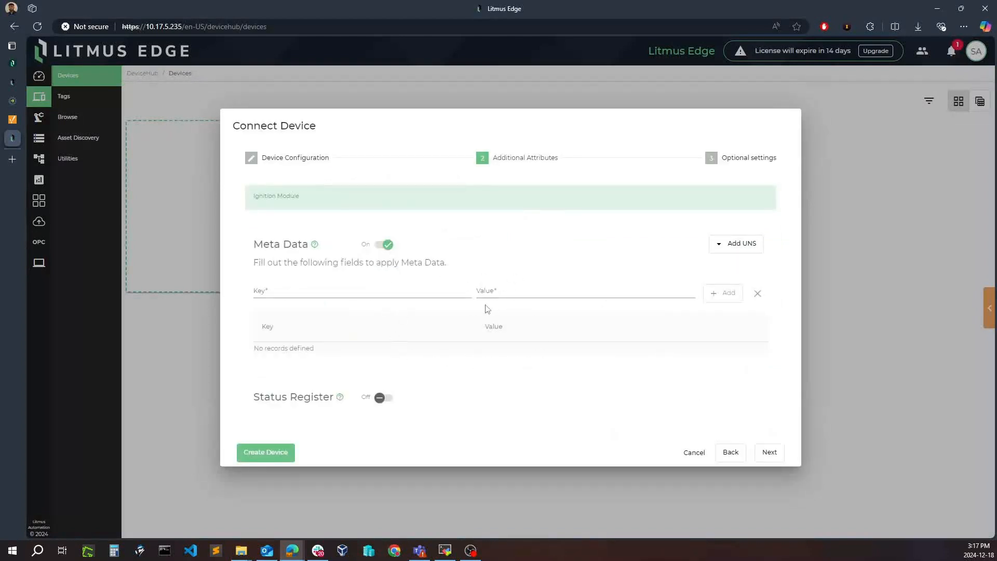
{"action": "mouse_move", "coordinate": [471, 307]}
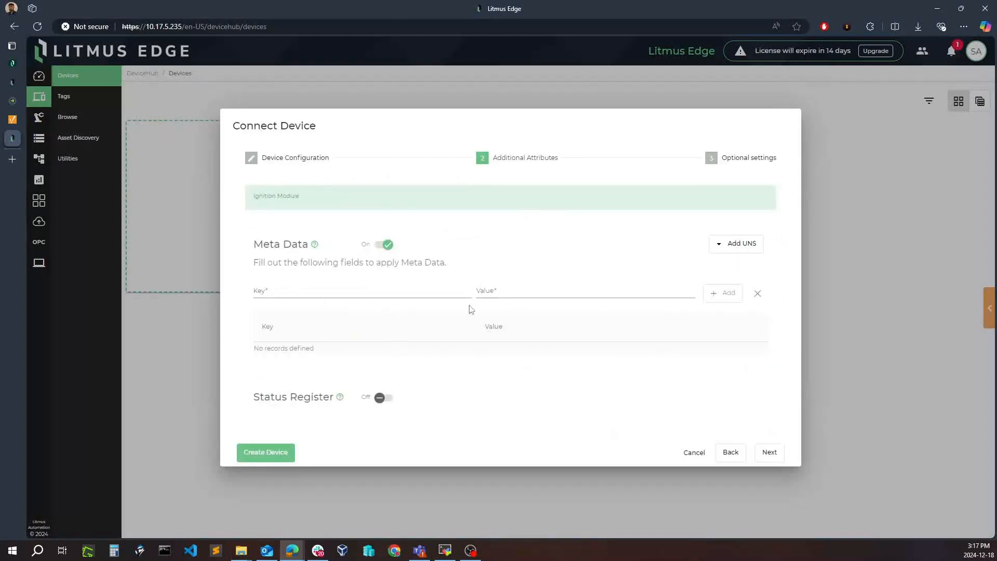
{"action": "mouse_move", "coordinate": [515, 329]}
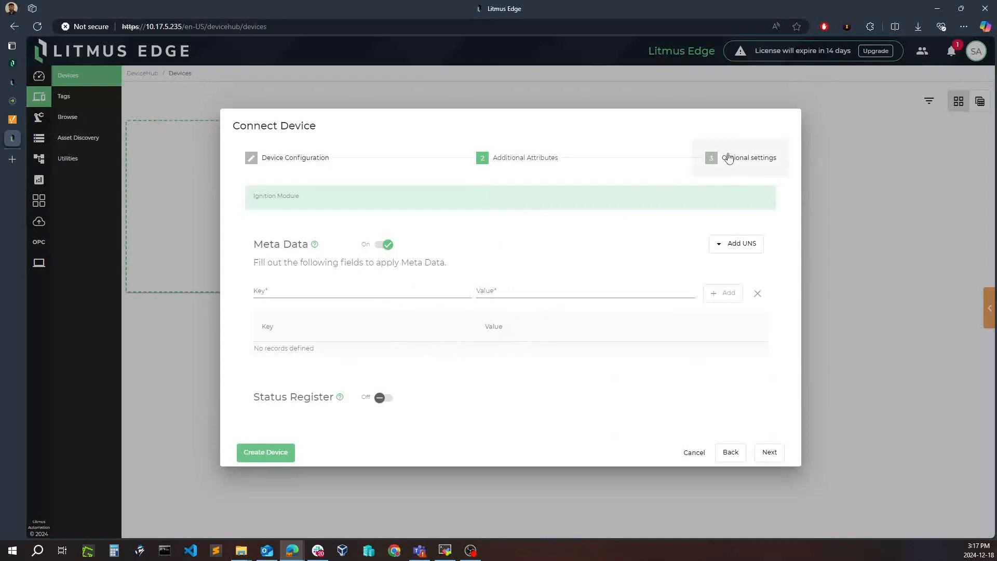
{"action": "left_click", "coordinate": [769, 452]}
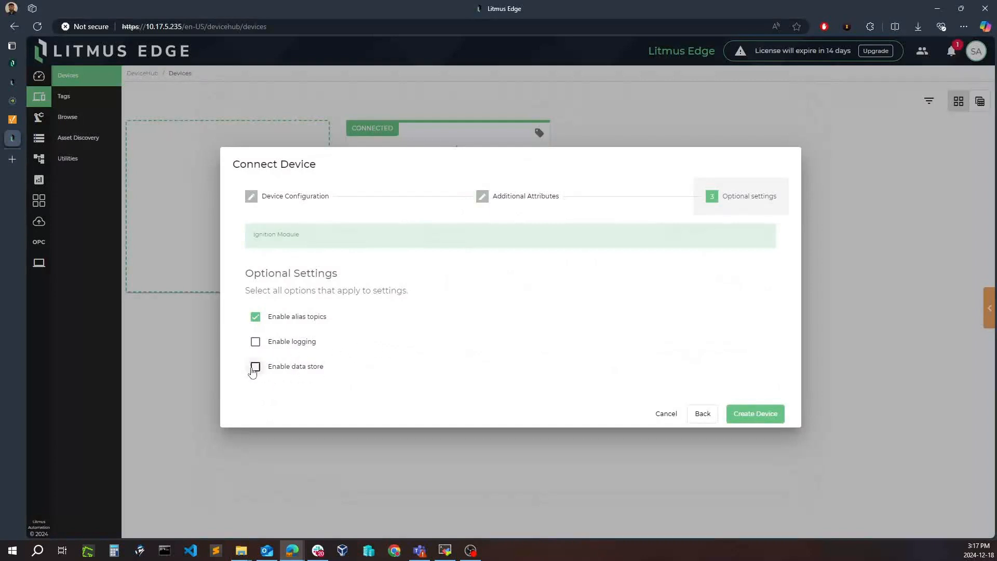
{"action": "left_click", "coordinate": [255, 366]}
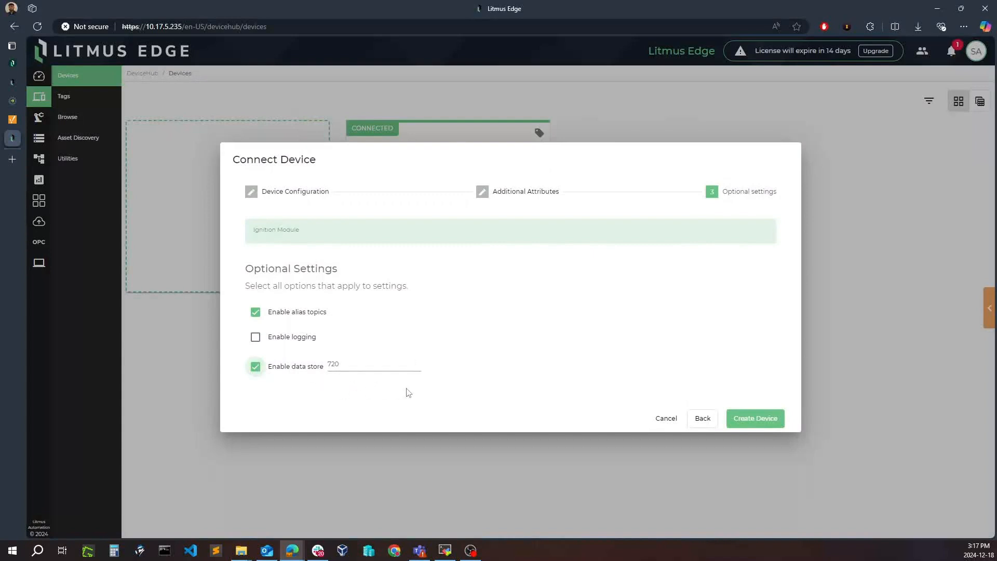
{"action": "left_click", "coordinate": [755, 418]}
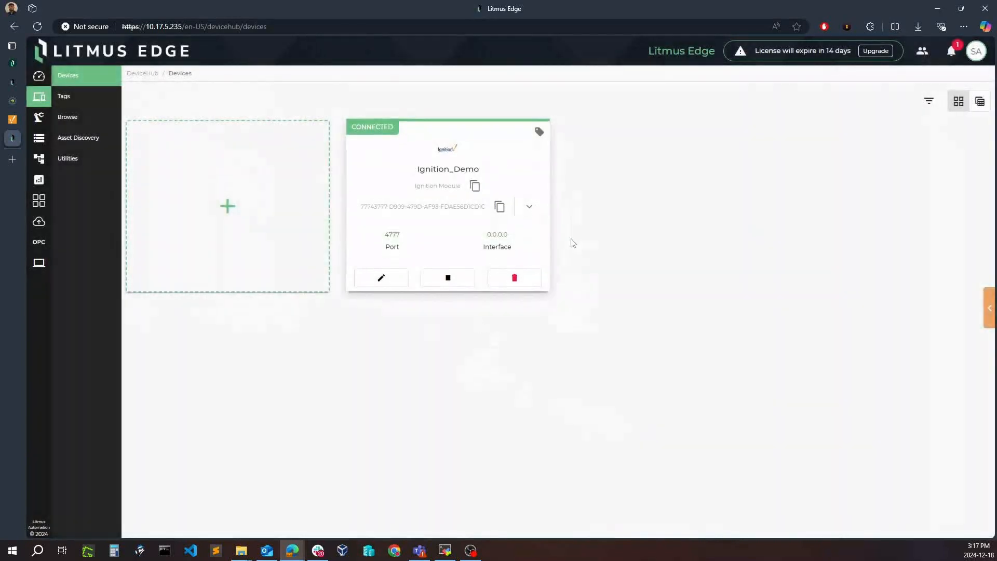
{"action": "mouse_move", "coordinate": [382, 276]}
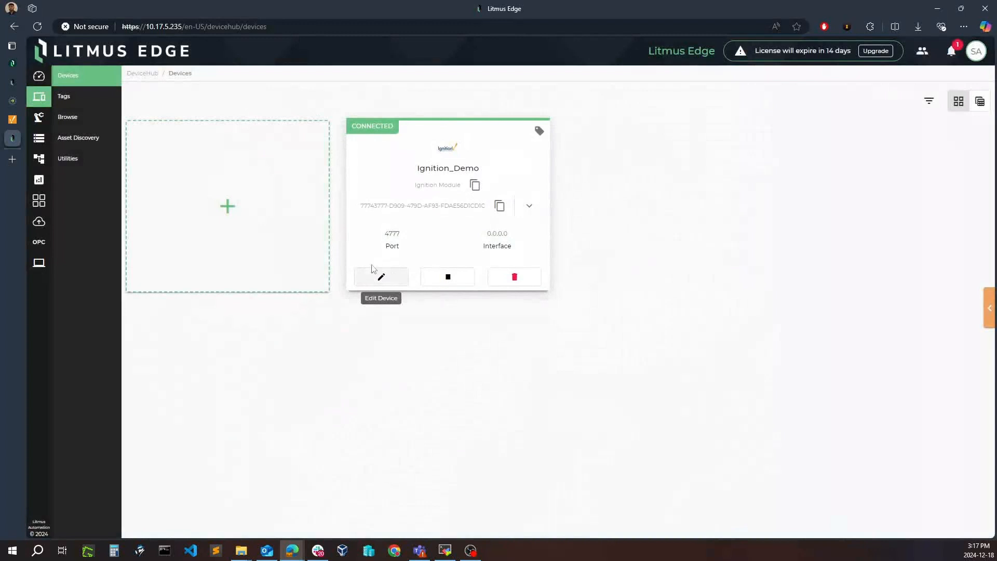
Review Ignition_Demo's settings: IgnitionAgent connection, port 4777, admin user
{"action": "left_click", "coordinate": [380, 276]}
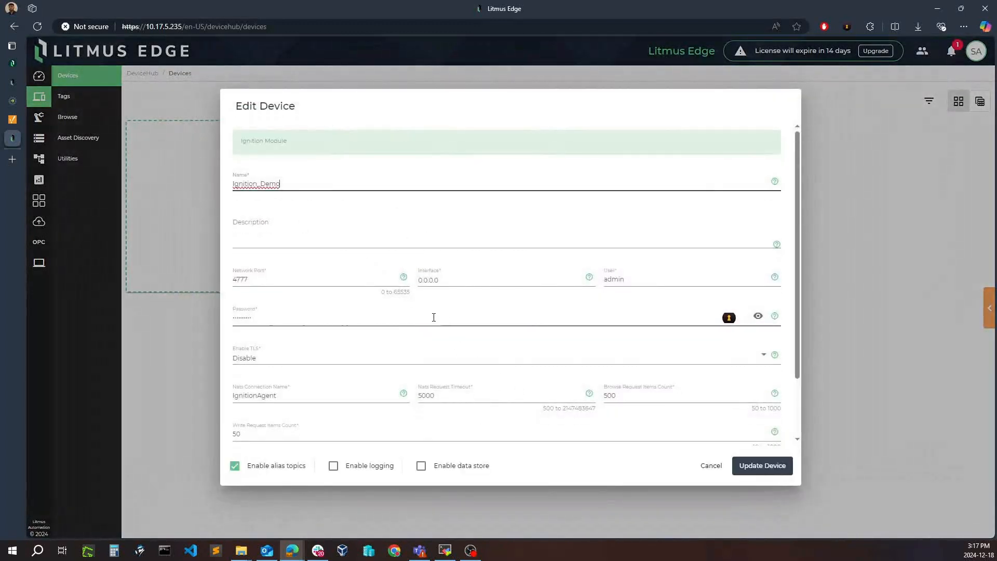
{"action": "scroll", "scroll_direction": "down", "scroll_amount": 3}
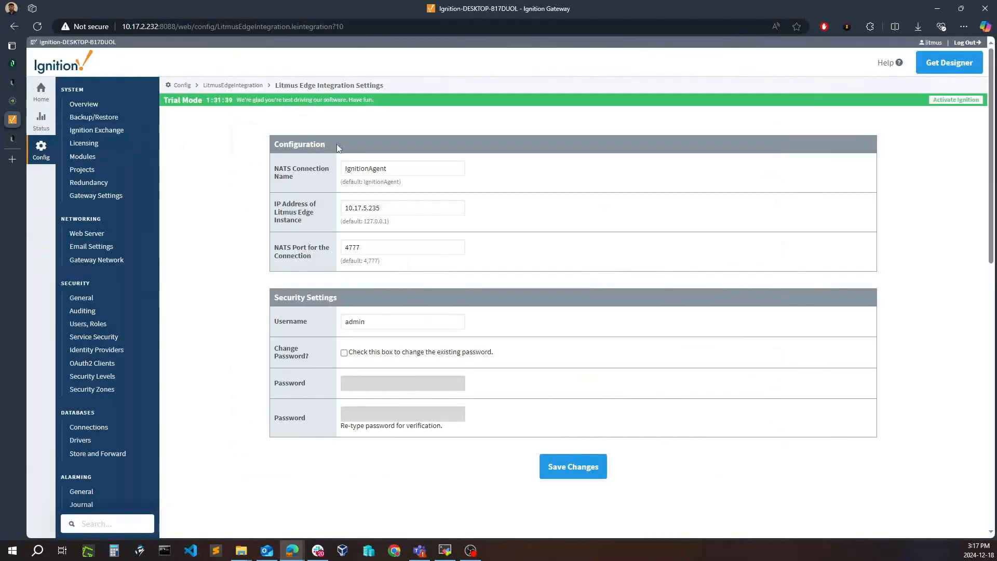
{"action": "mouse_move", "coordinate": [10, 141]}
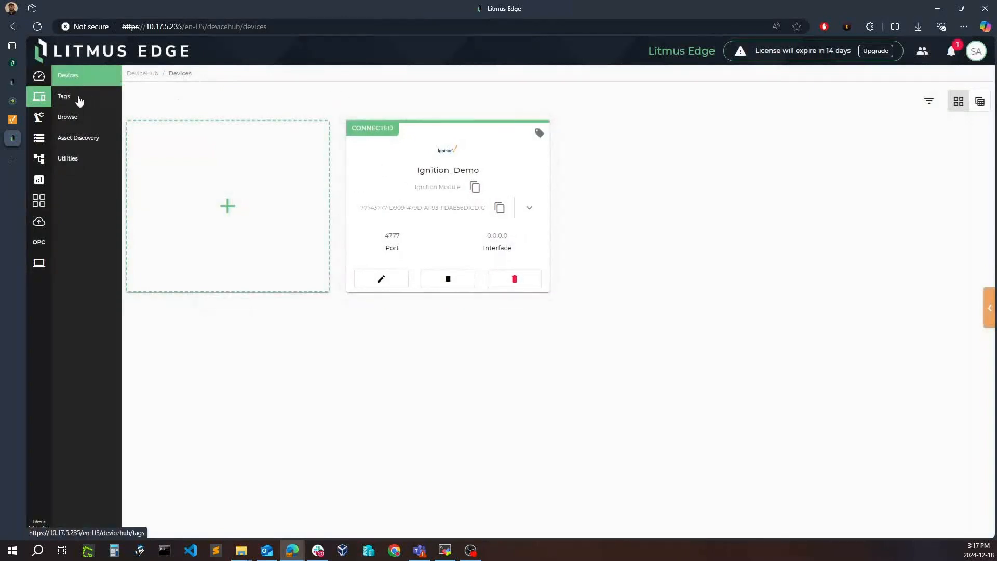
Start browsing tags from the Ignition_Demo device in the Tags list
{"action": "left_click", "coordinate": [63, 96]}
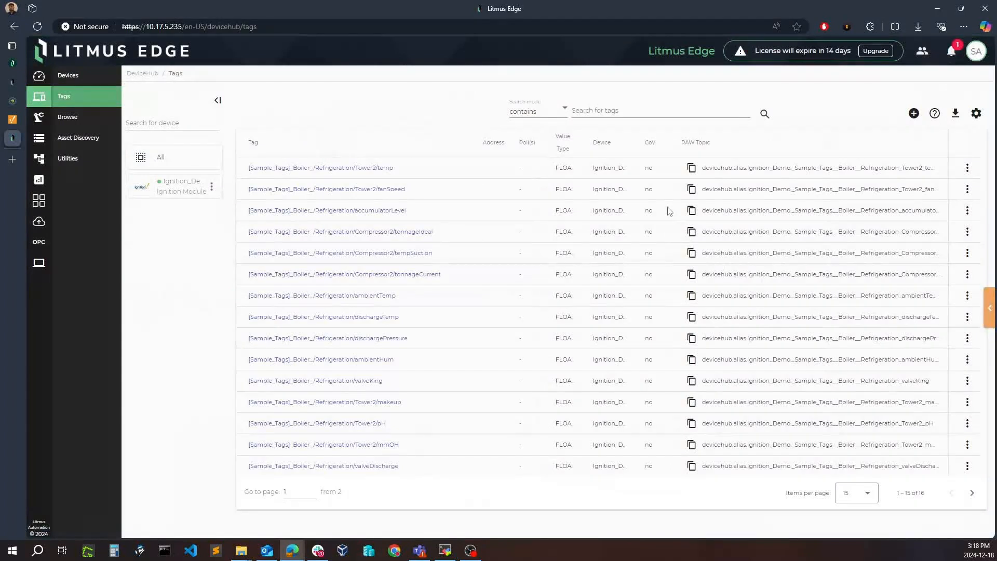
{"action": "left_click", "coordinate": [914, 112]}
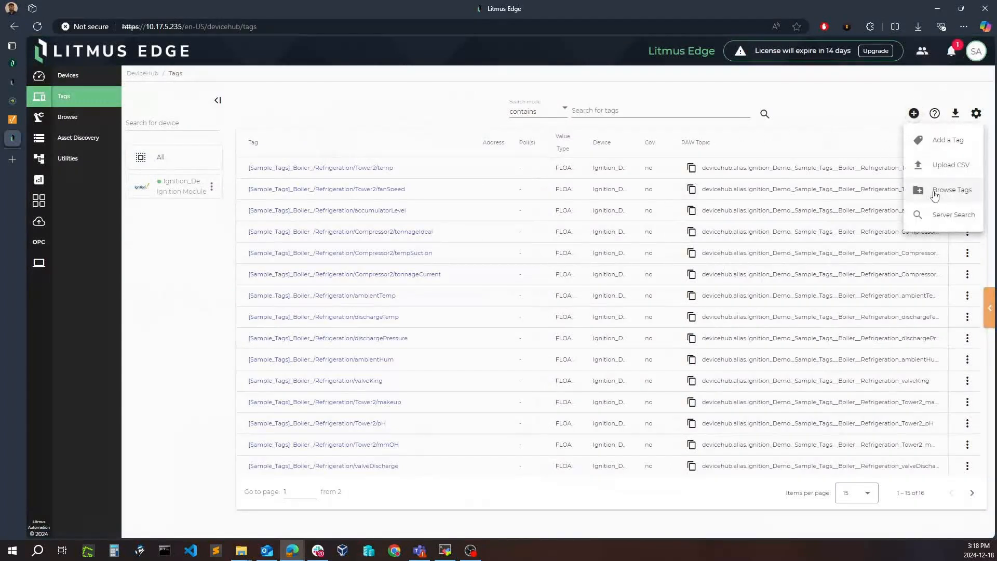
{"action": "left_click", "coordinate": [951, 189]}
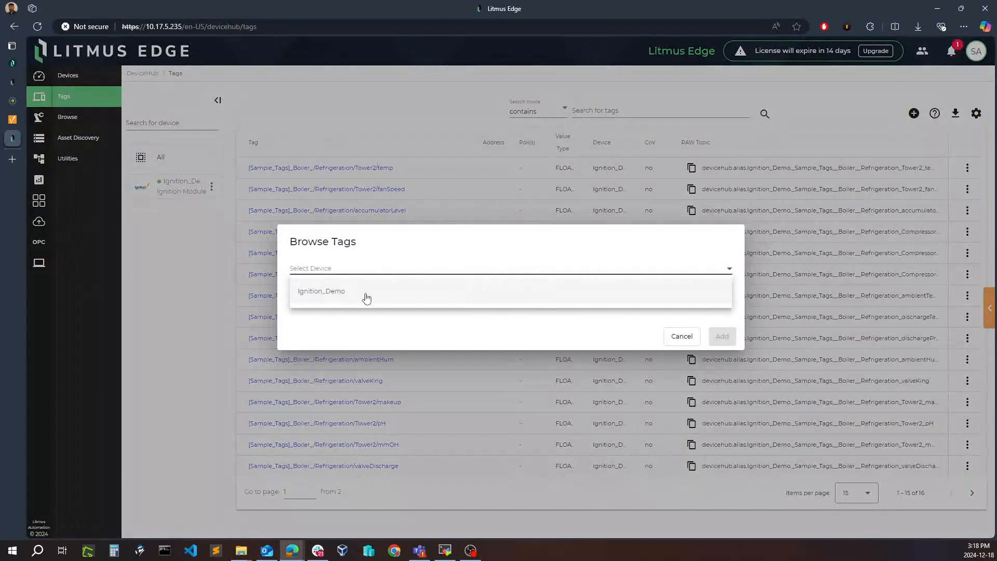
{"action": "left_click", "coordinate": [321, 291]}
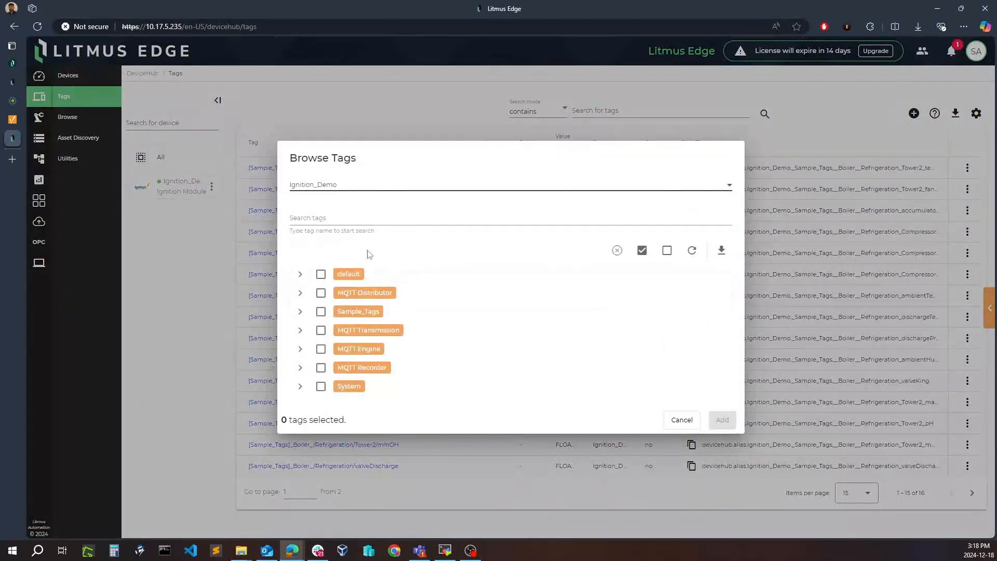
{"action": "mouse_move", "coordinate": [284, 360]}
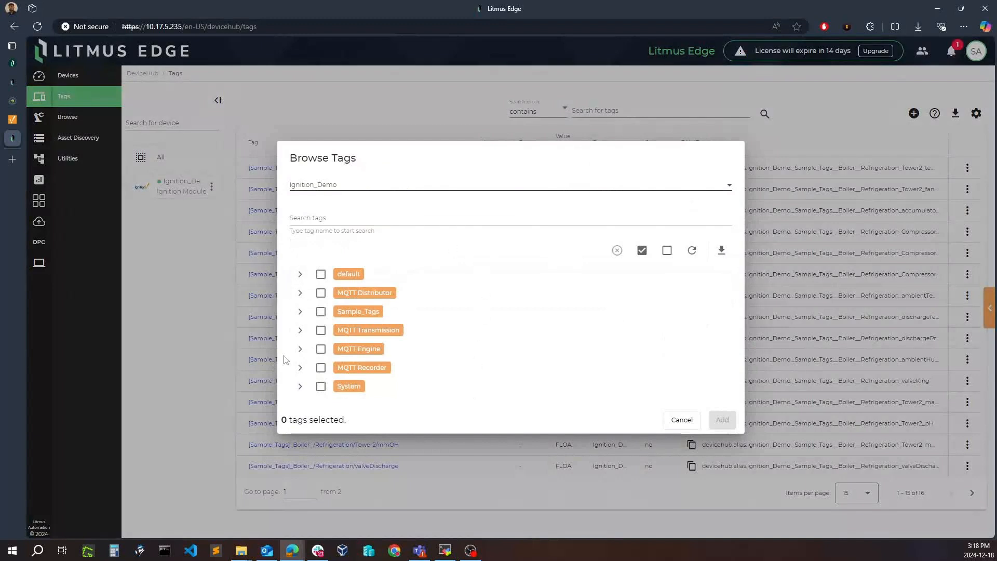
{"action": "mouse_move", "coordinate": [385, 266]}
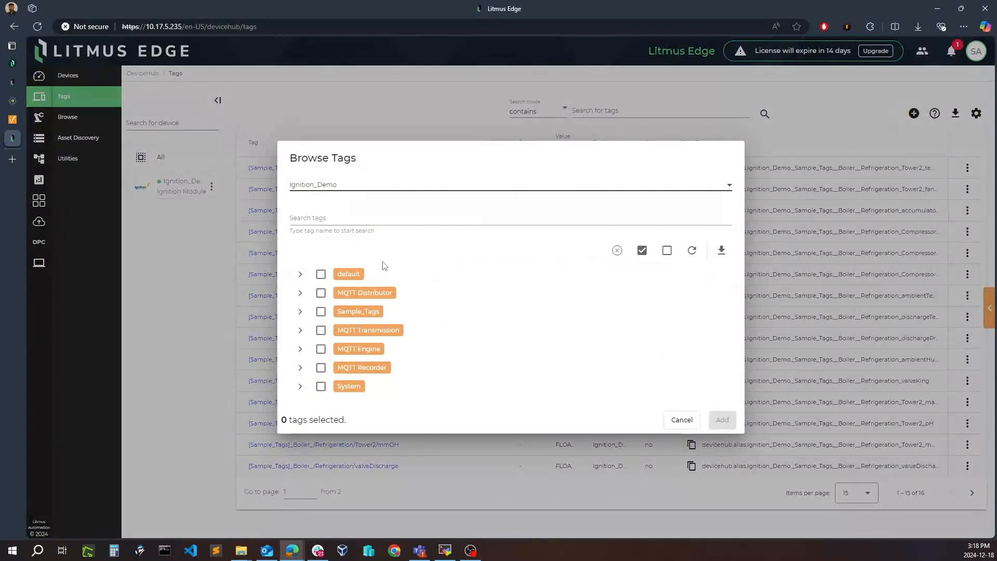
{"action": "mouse_move", "coordinate": [293, 310]}
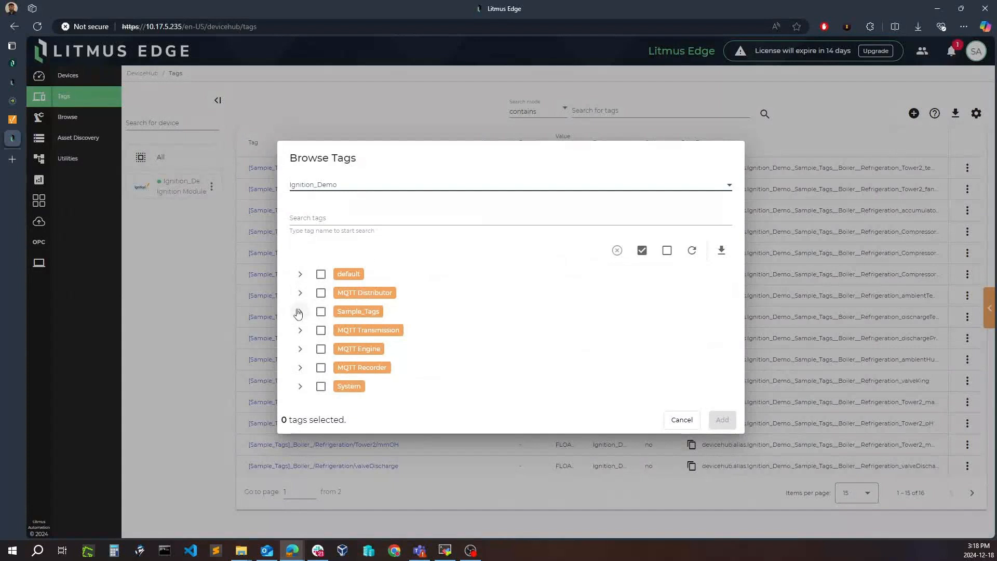
Expand Sample_Tags > _Boiler_ > Refrigeration > Compressor2 to reveal tags like motorAmps
{"action": "left_click", "coordinate": [299, 312]}
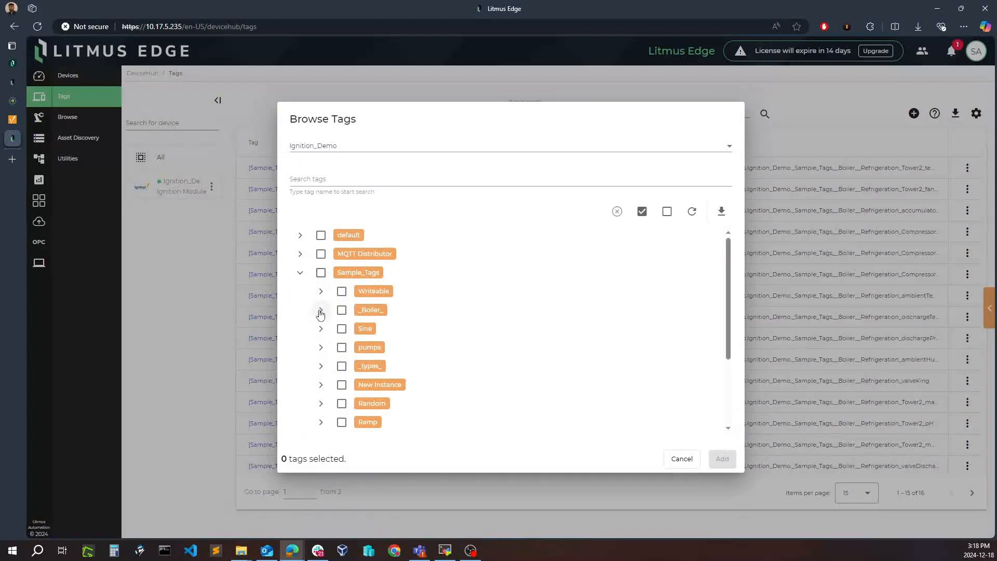
{"action": "left_click", "coordinate": [321, 310]}
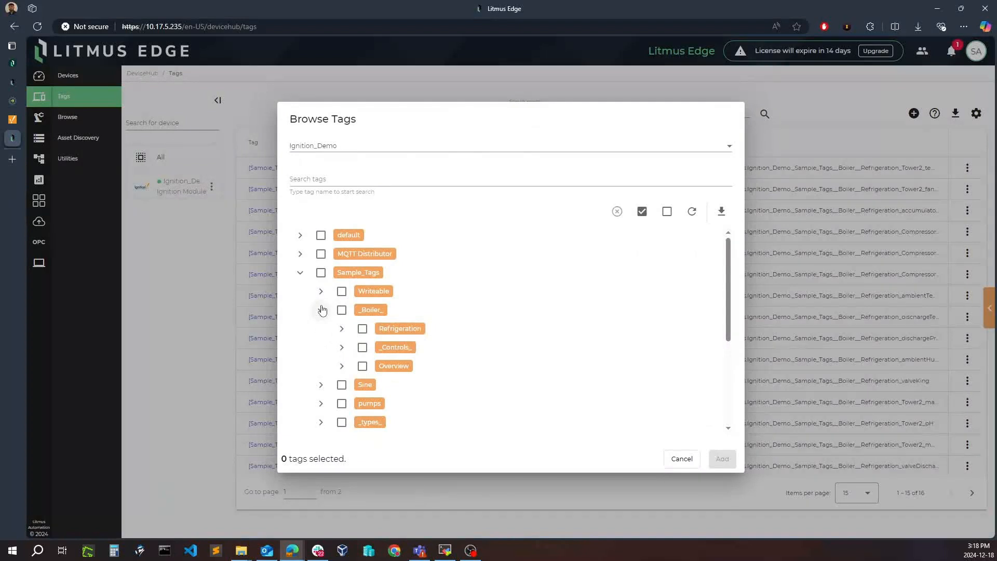
{"action": "left_click", "coordinate": [321, 309]}
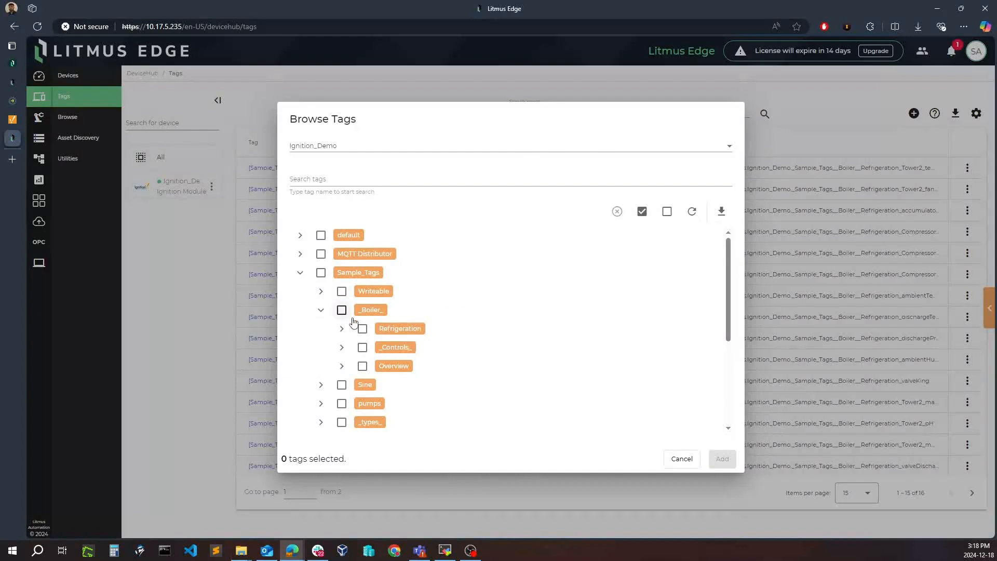
{"action": "left_click", "coordinate": [341, 328]}
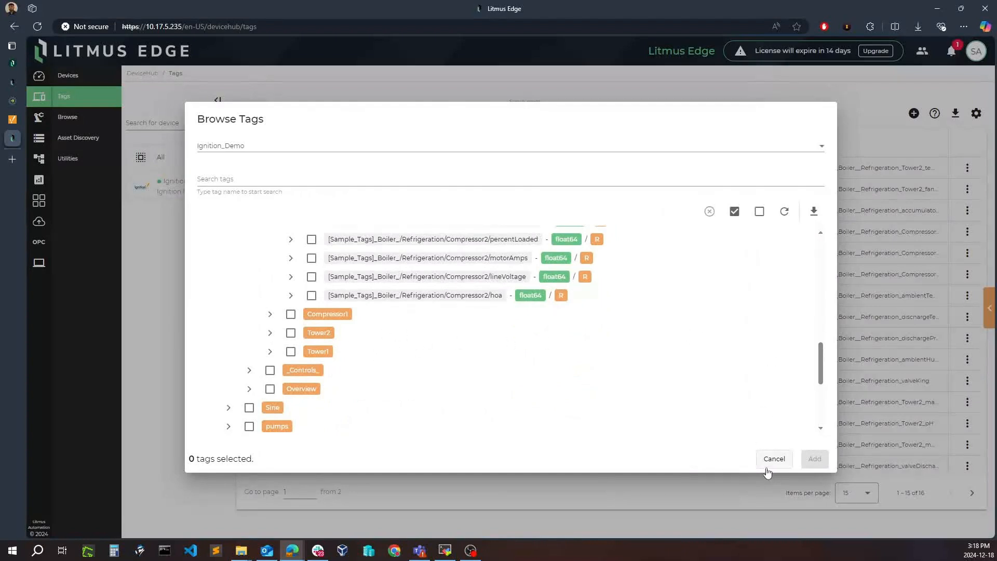
Cancel the tag browser and the Tower2/temp Edit Tag form without changes
{"action": "left_click", "coordinate": [774, 459]}
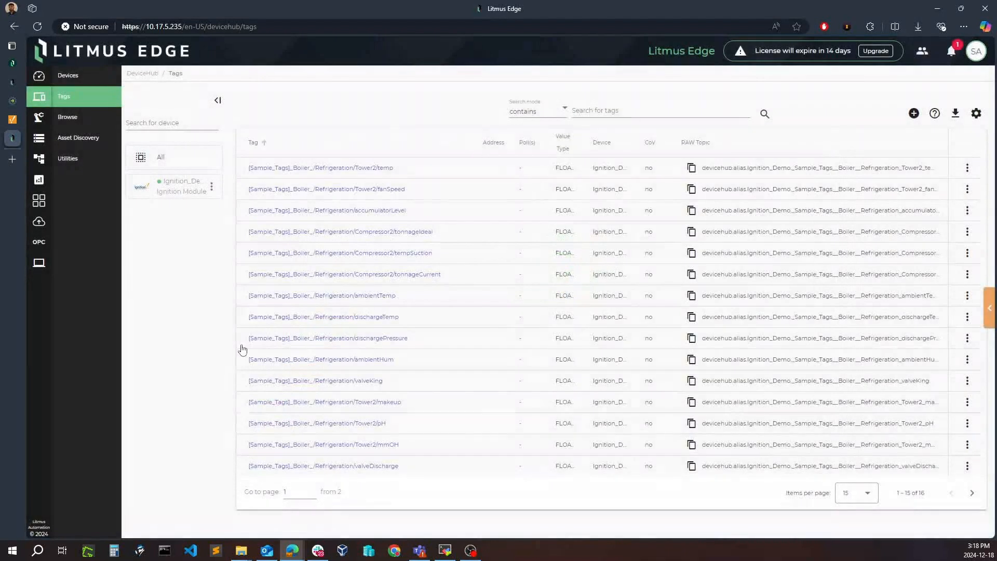
{"action": "mouse_move", "coordinate": [379, 175]}
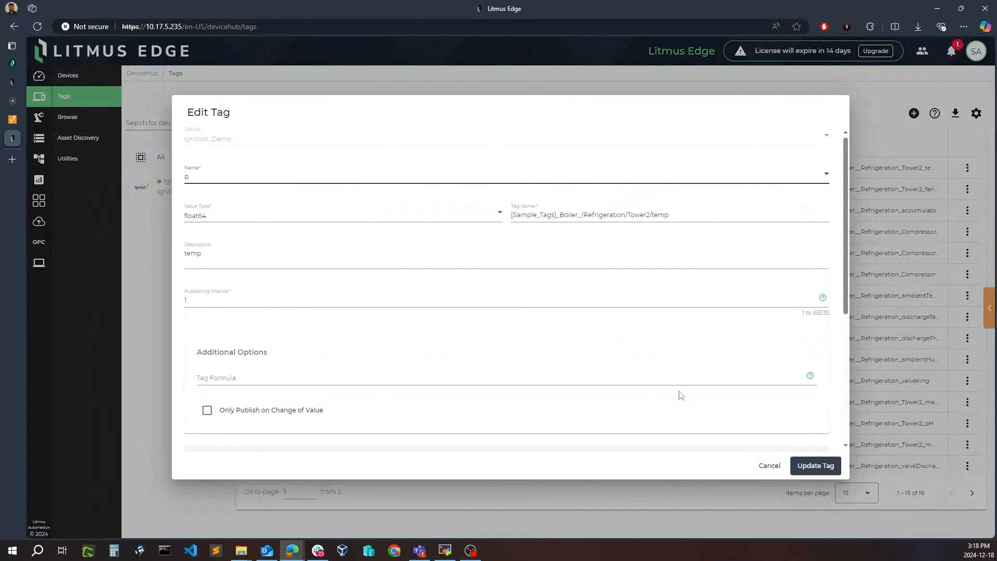
{"action": "left_click", "coordinate": [770, 466]}
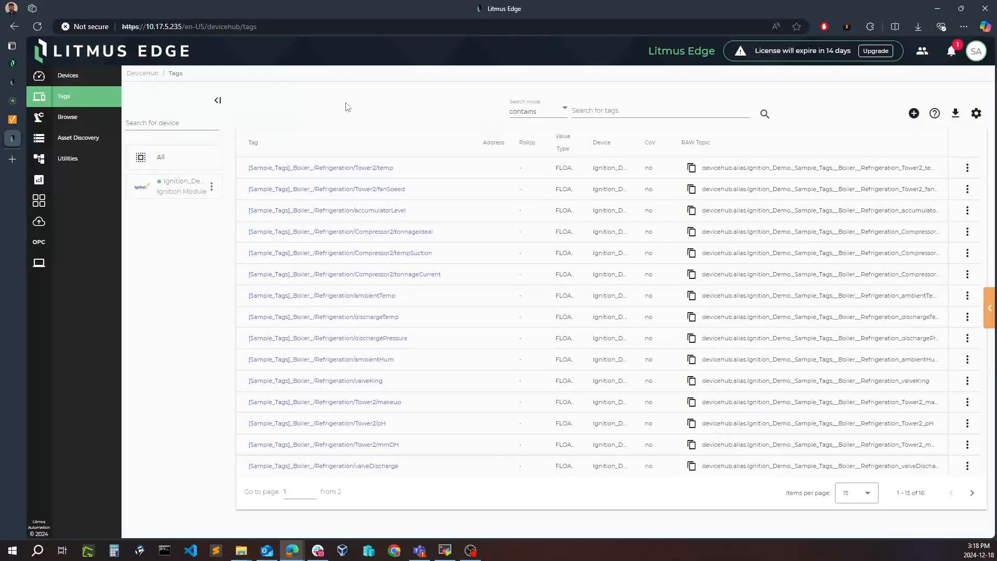
{"action": "mouse_move", "coordinate": [258, 87]}
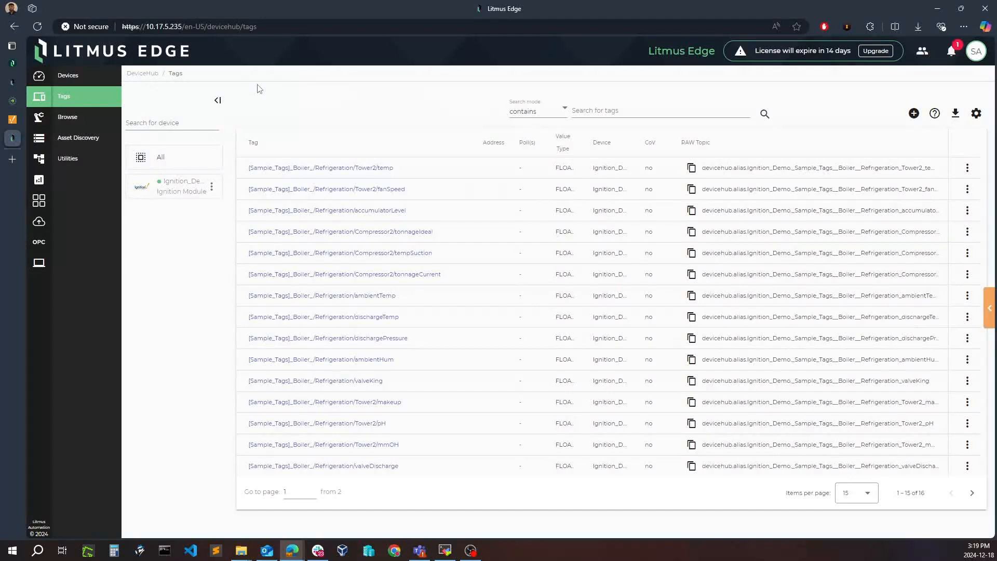
{"action": "mouse_move", "coordinate": [39, 180]}
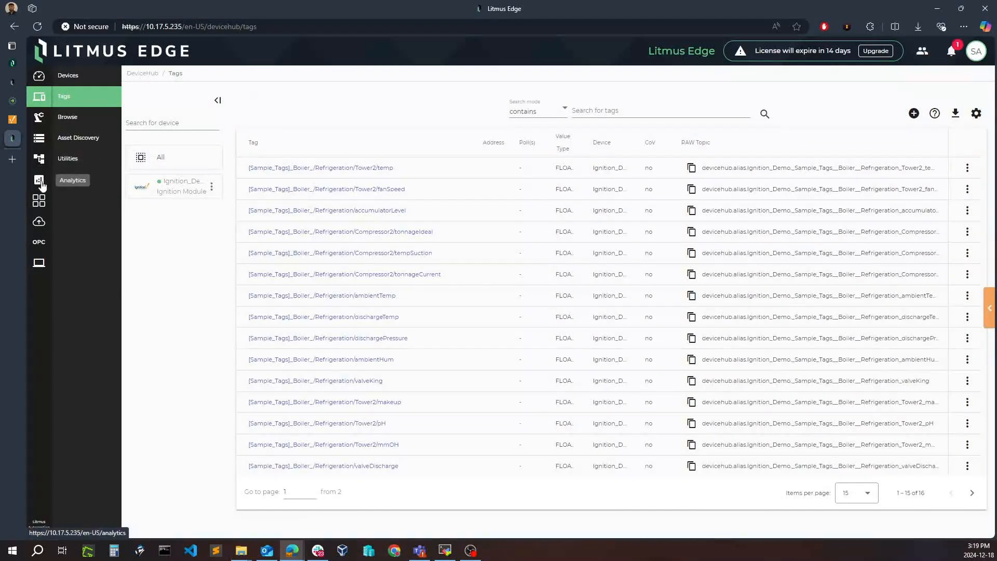
{"action": "left_click", "coordinate": [39, 179]}
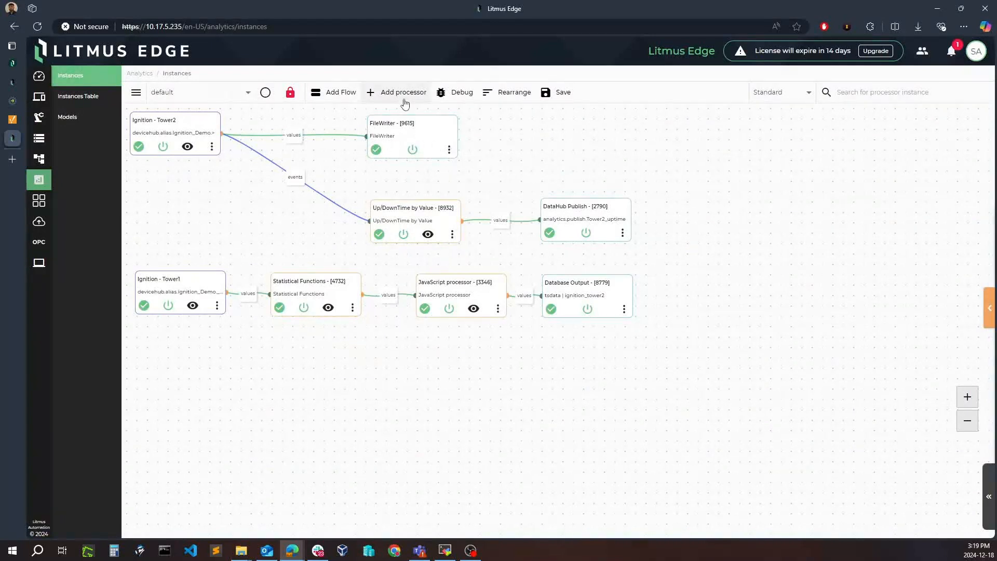
{"action": "left_click", "coordinate": [403, 91]}
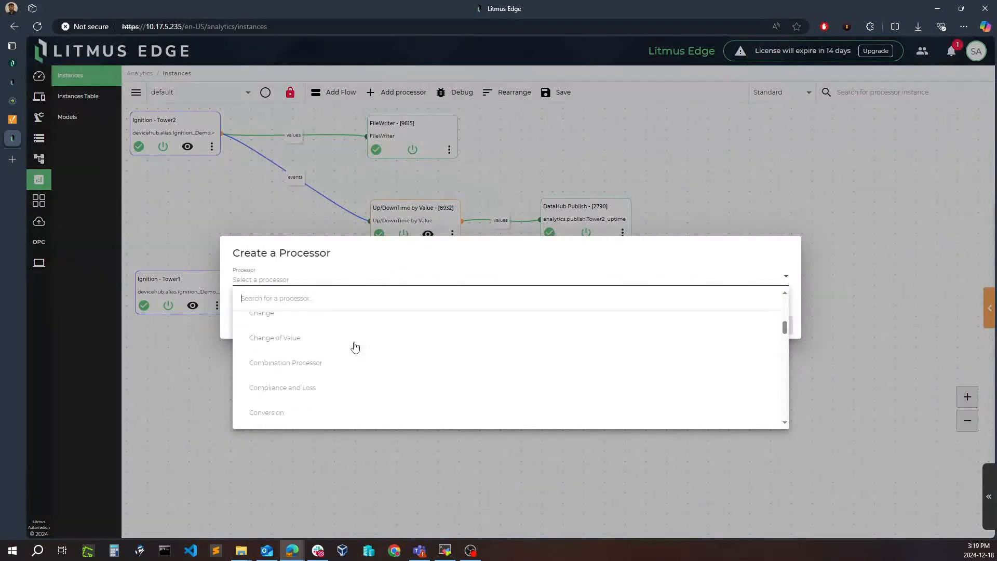
{"action": "scroll", "scroll_direction": "down", "scroll_amount": 3}
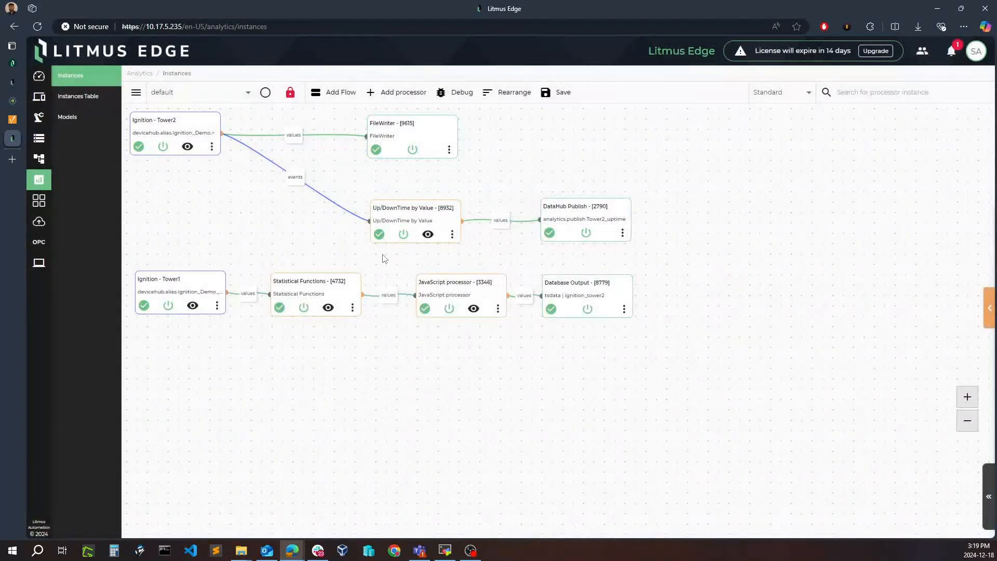
{"action": "mouse_move", "coordinate": [408, 332]}
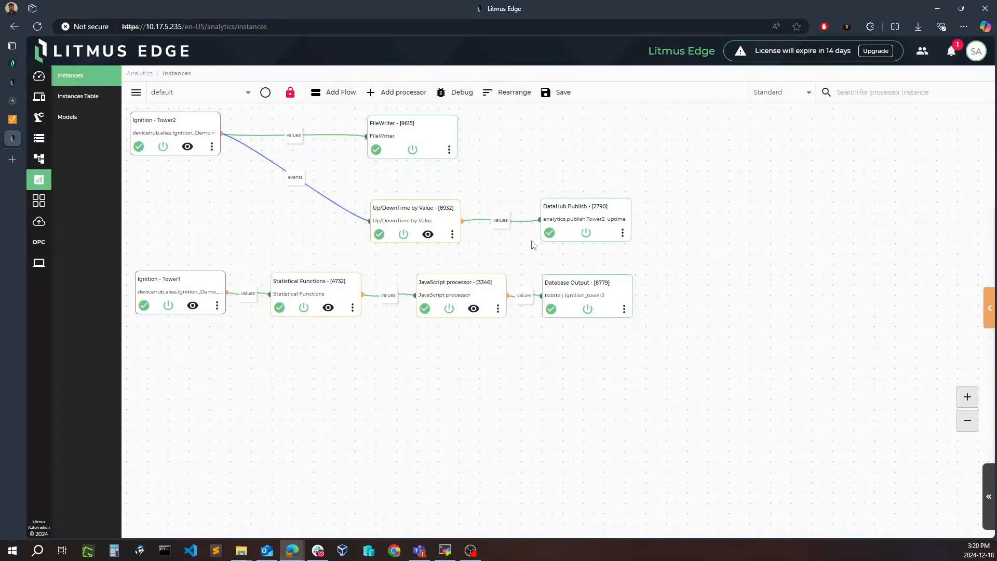
{"action": "mouse_move", "coordinate": [687, 245]}
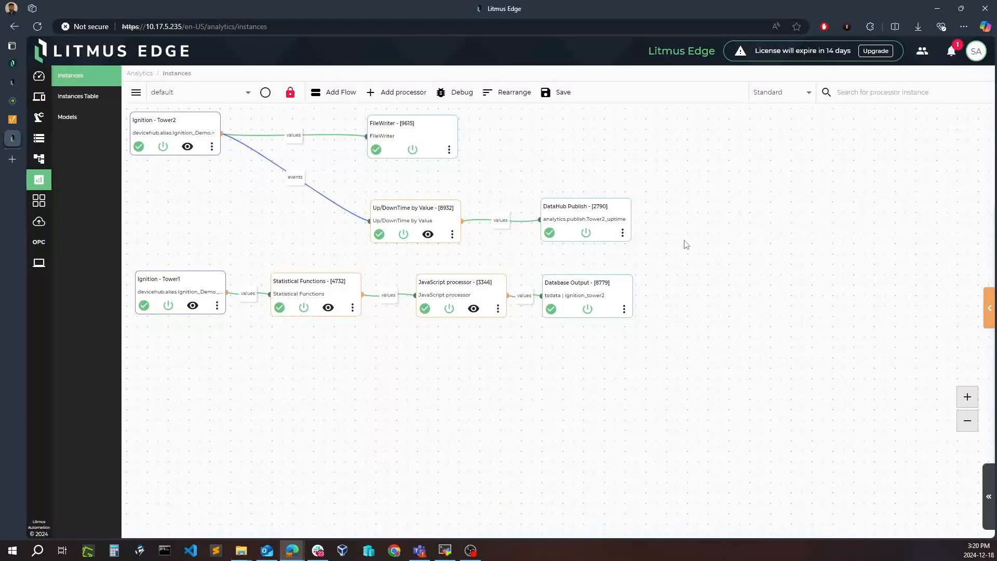
{"action": "mouse_move", "coordinate": [416, 128]}
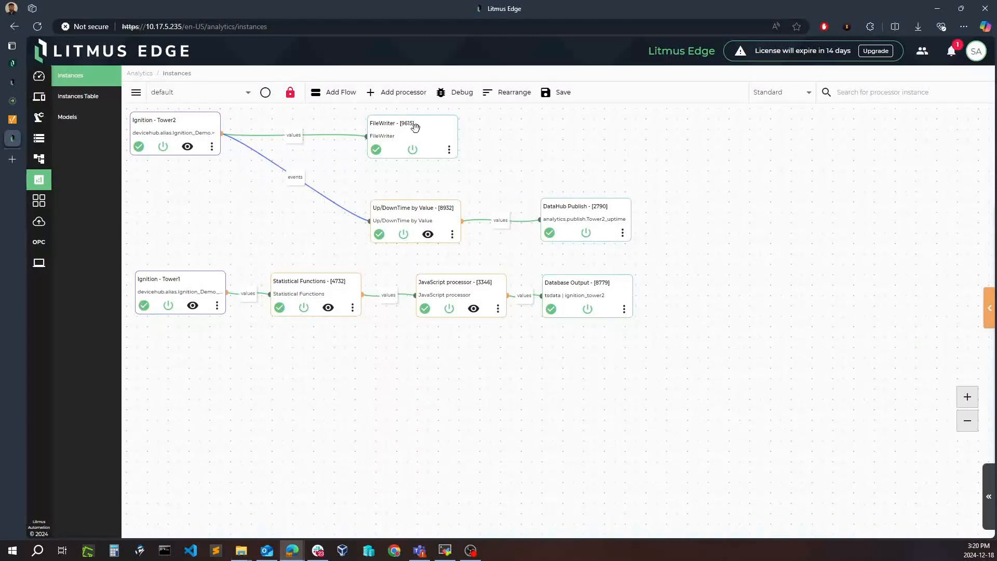
{"action": "mouse_move", "coordinate": [607, 255]}
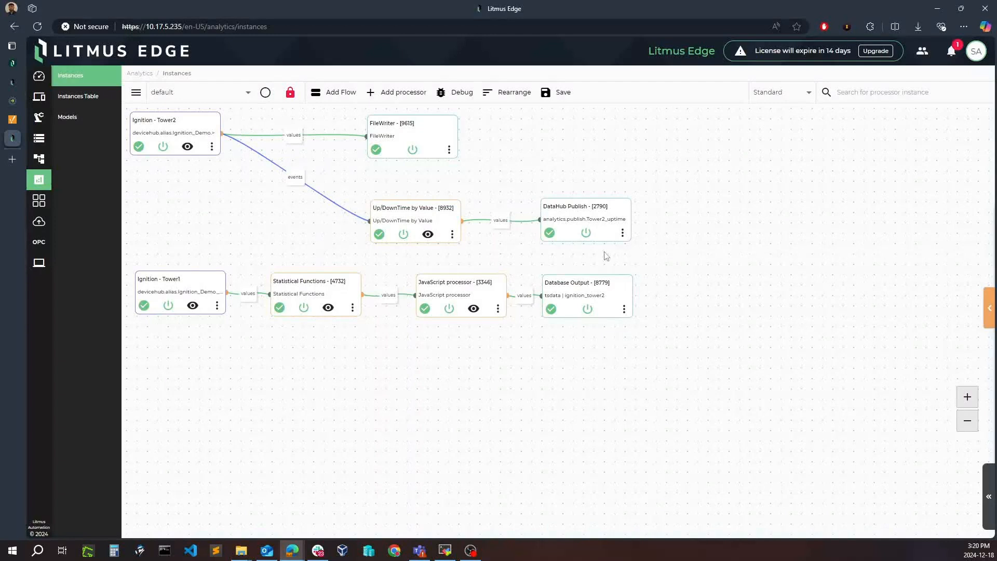
{"action": "mouse_move", "coordinate": [617, 338]}
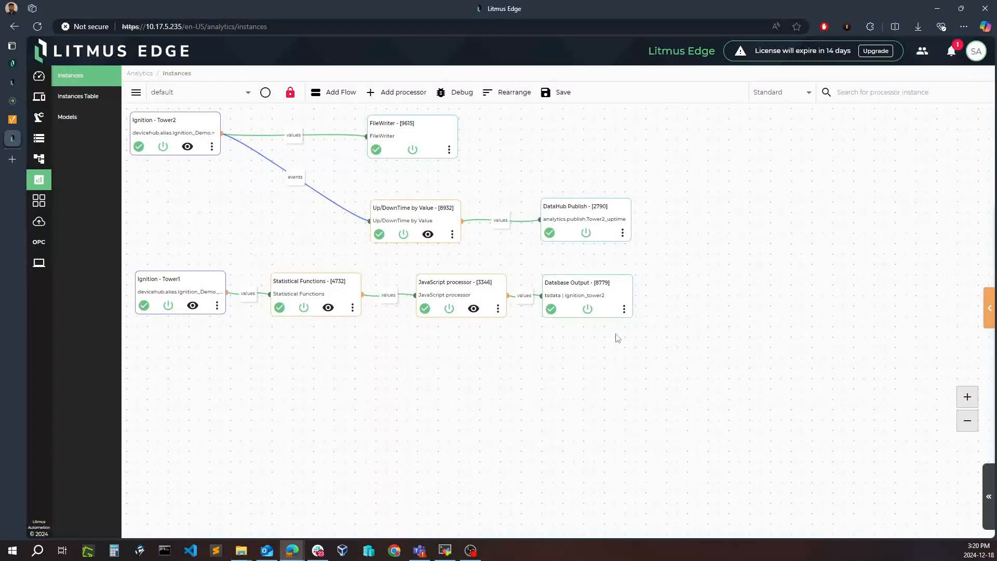
{"action": "mouse_move", "coordinate": [607, 304]}
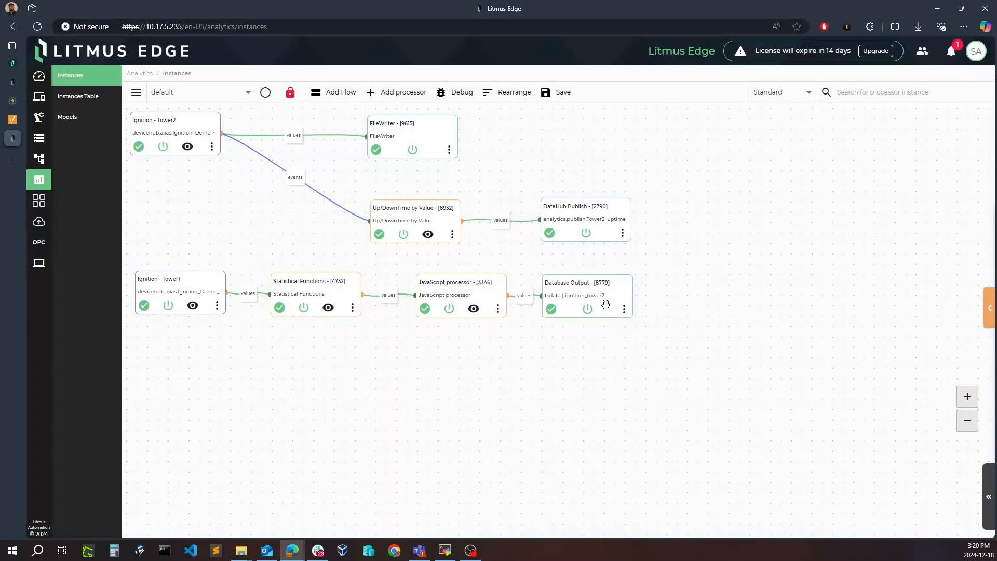
{"action": "mouse_move", "coordinate": [174, 215]}
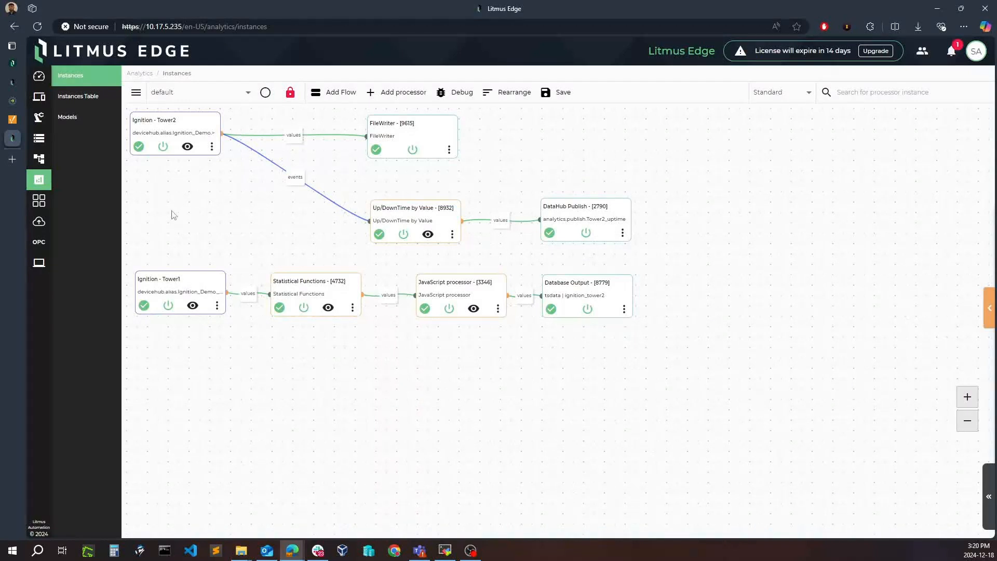
{"action": "mouse_move", "coordinate": [38, 117]}
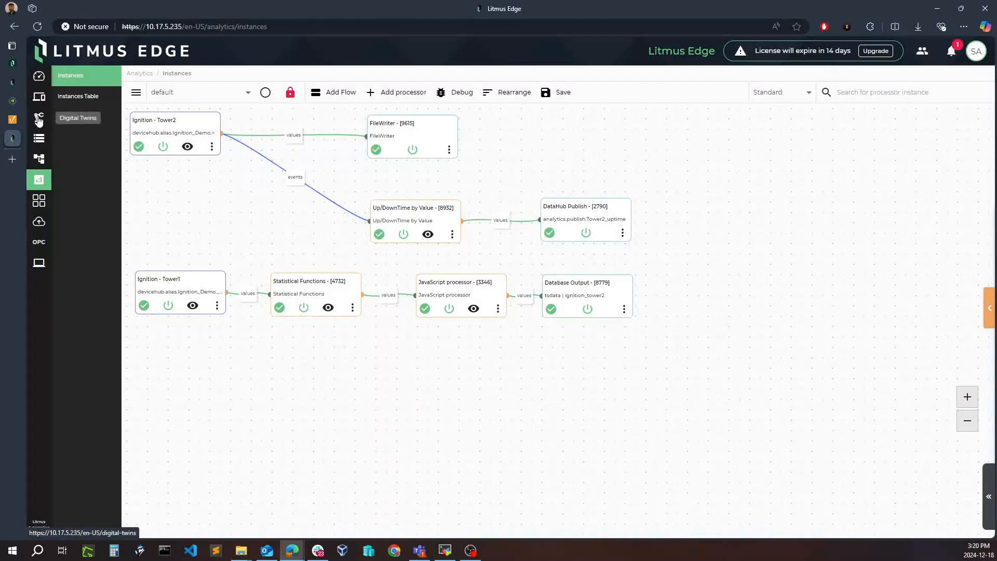
Expand the Boiler twin's full schema showing device_info and measurements groups
{"action": "left_click", "coordinate": [39, 120]}
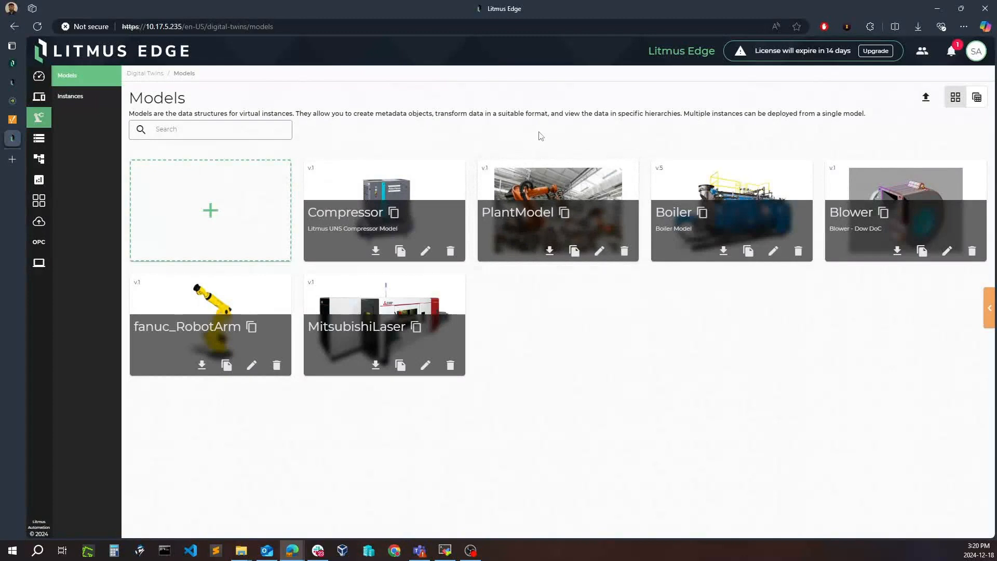
{"action": "mouse_move", "coordinate": [682, 185]}
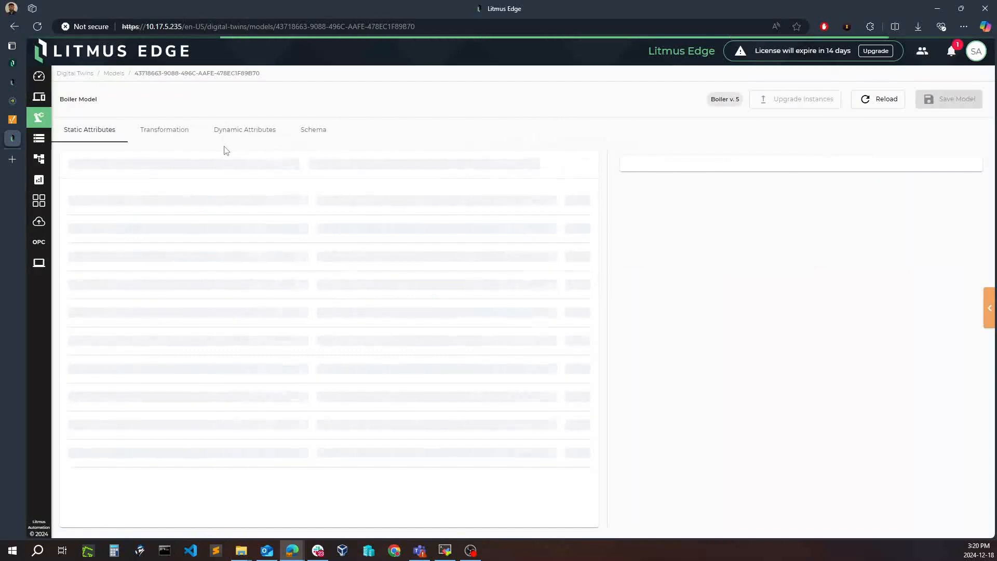
{"action": "left_click", "coordinate": [312, 129]}
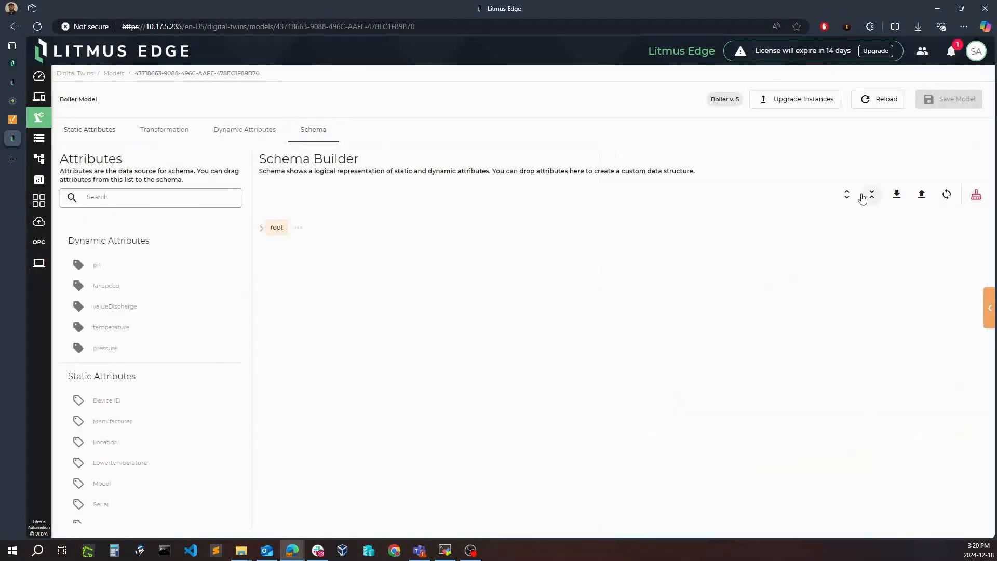
{"action": "left_click", "coordinate": [871, 194]}
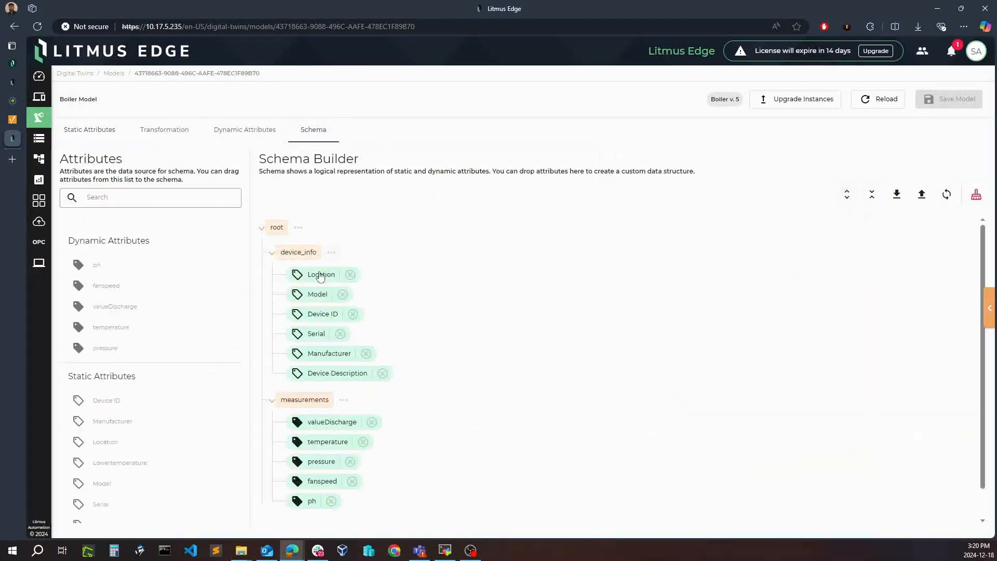
{"action": "mouse_move", "coordinate": [37, 118]}
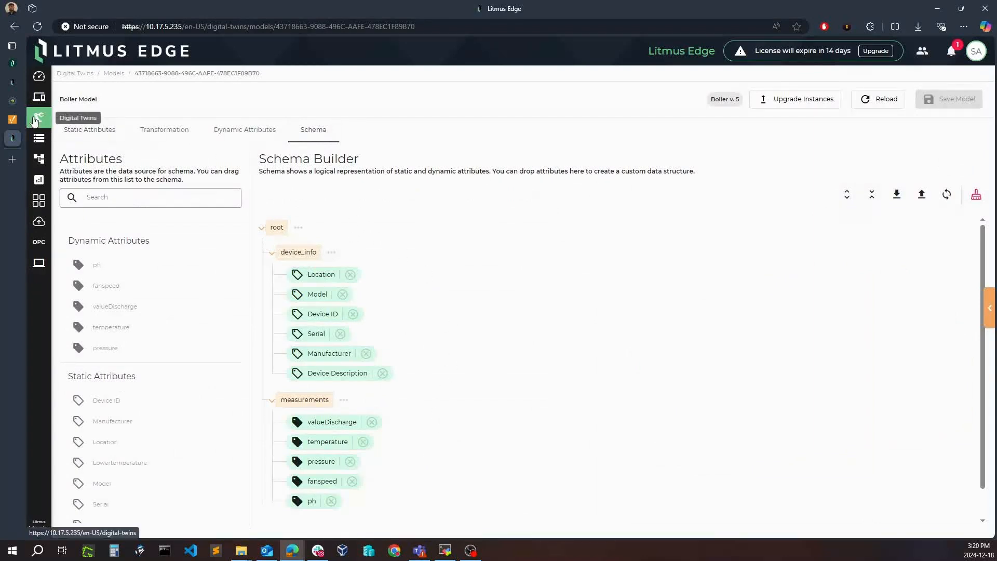
Subscribe to the boiler1 instance's Data Access to stream live JSON with device_info and measurements
{"action": "left_click", "coordinate": [39, 117]}
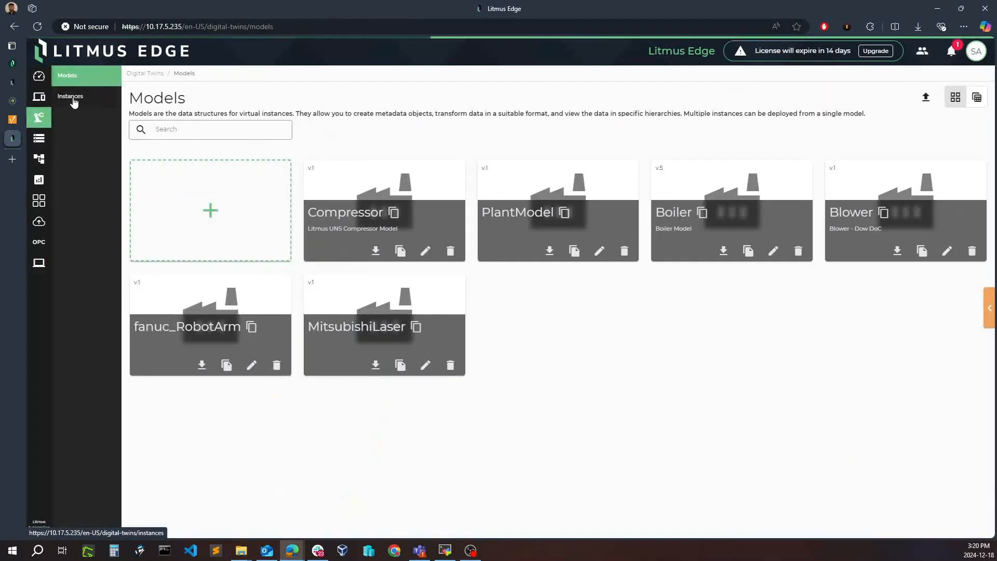
{"action": "left_click", "coordinate": [71, 96]}
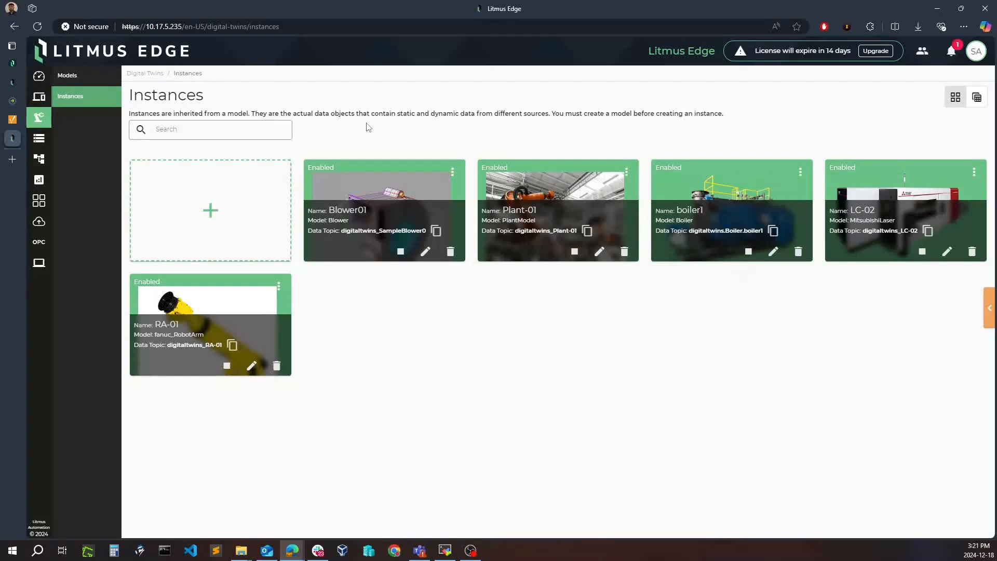
{"action": "mouse_move", "coordinate": [394, 133]}
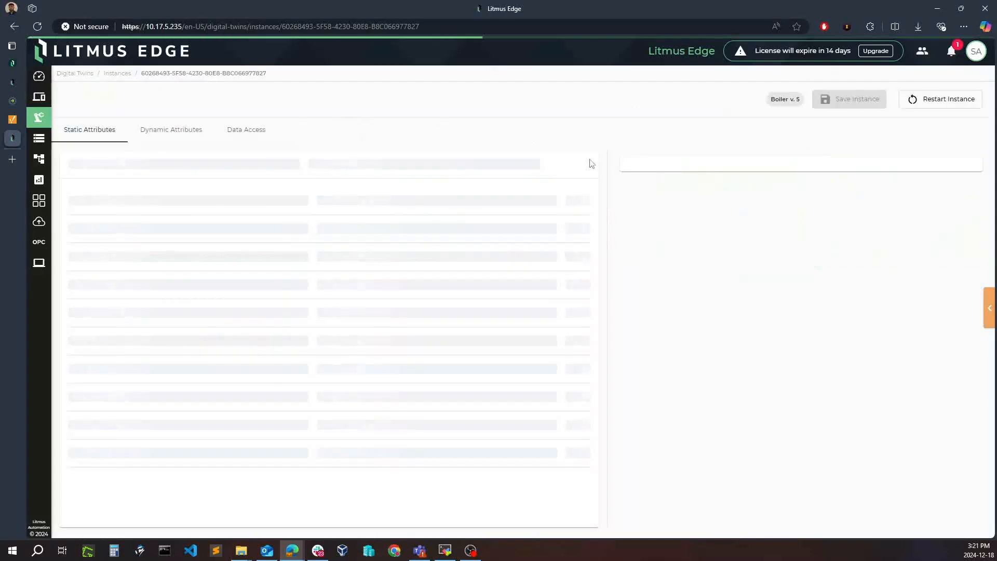
{"action": "left_click", "coordinate": [246, 129]}
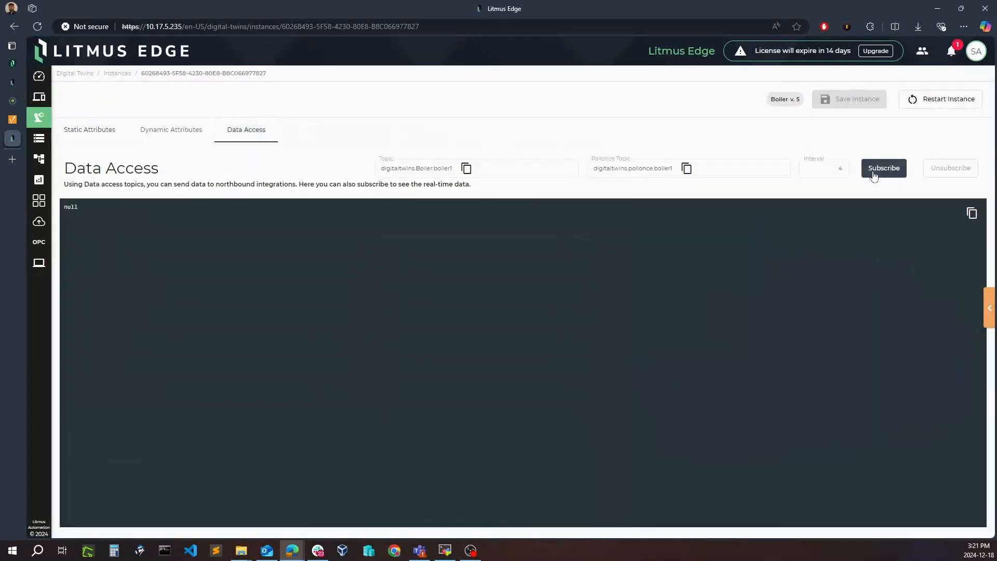
{"action": "left_click", "coordinate": [884, 169]}
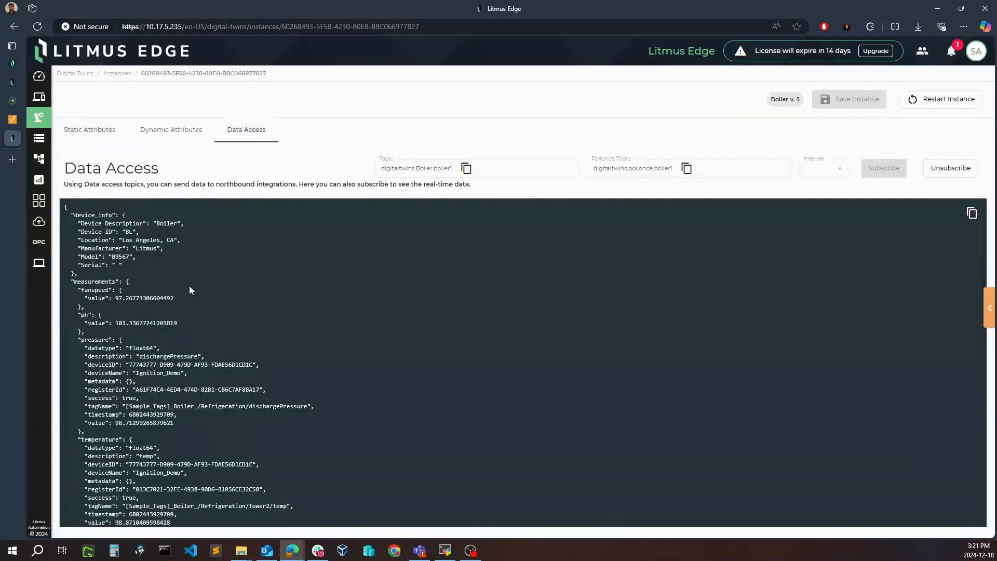
{"action": "mouse_move", "coordinate": [356, 170]}
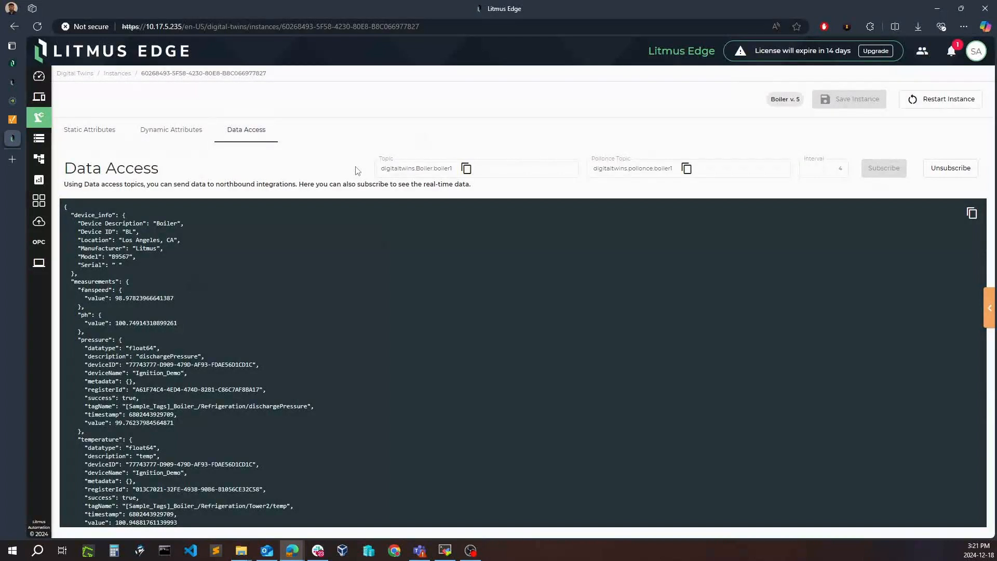
{"action": "mouse_move", "coordinate": [39, 159]}
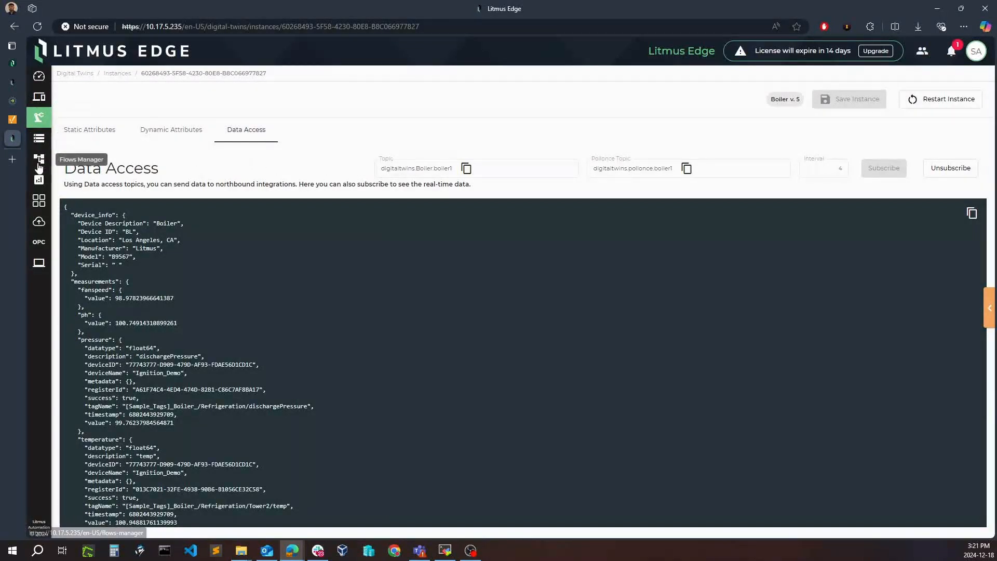
{"action": "mouse_move", "coordinate": [39, 200]}
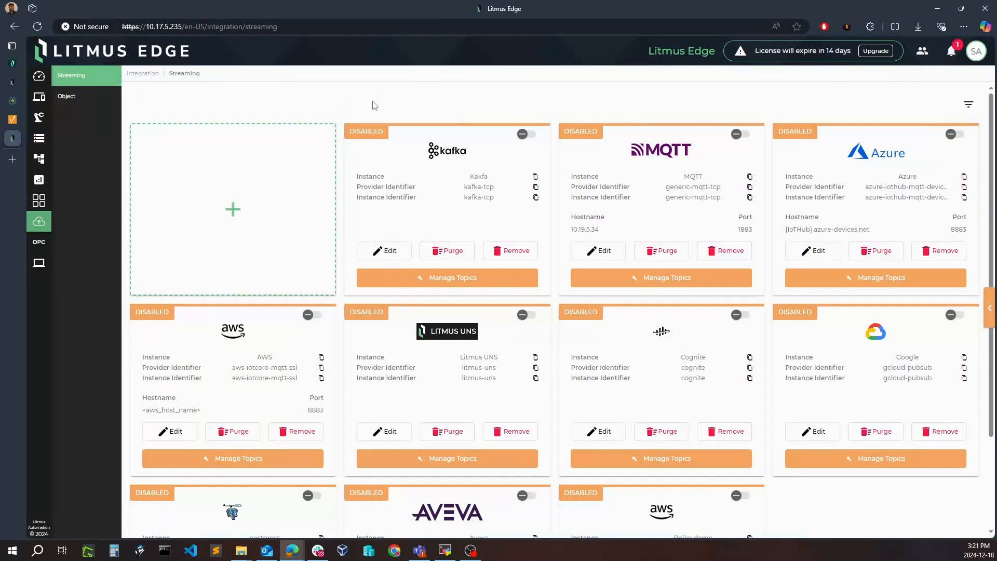
{"action": "mouse_move", "coordinate": [402, 235]}
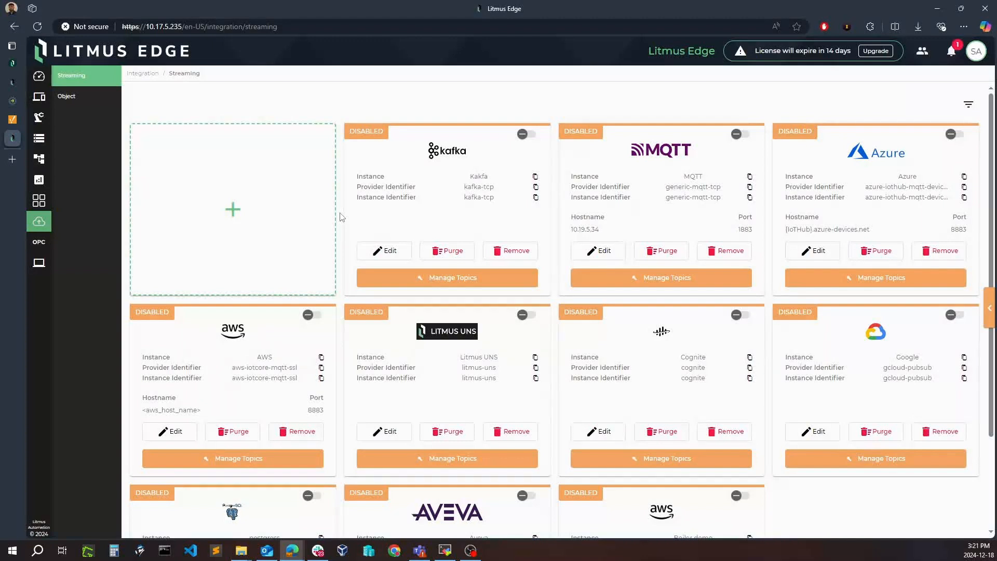
{"action": "mouse_move", "coordinate": [66, 97]}
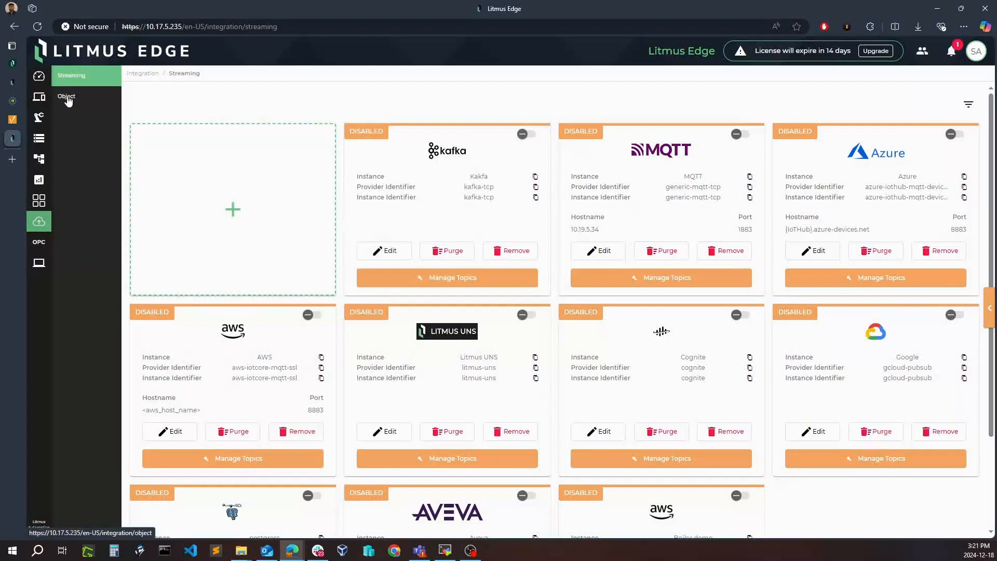
View the four disabled Cloud Storage Sync jobs from ftp-data, Databricks next run at 20:08
{"action": "left_click", "coordinate": [67, 95]}
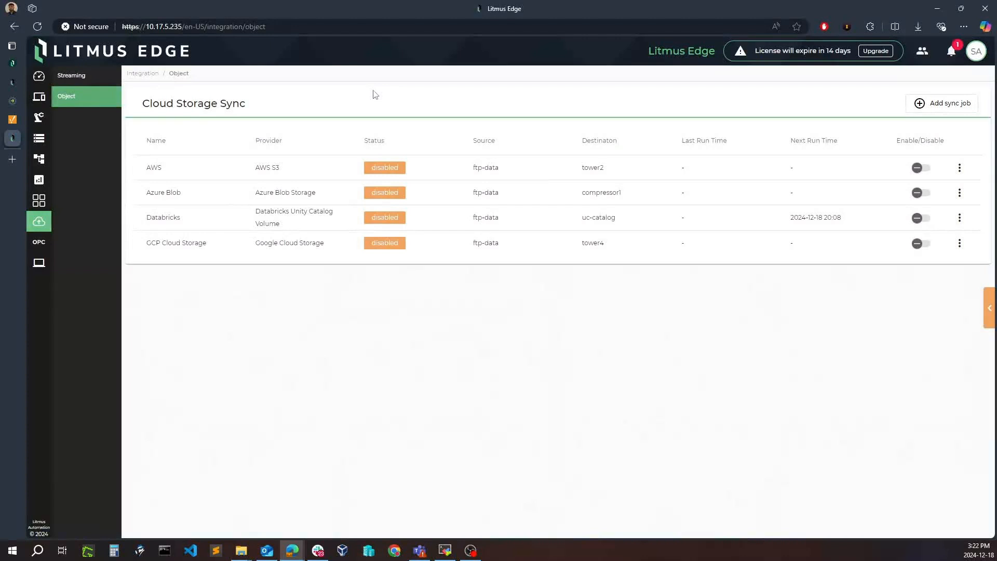
{"action": "mouse_move", "coordinate": [165, 172]}
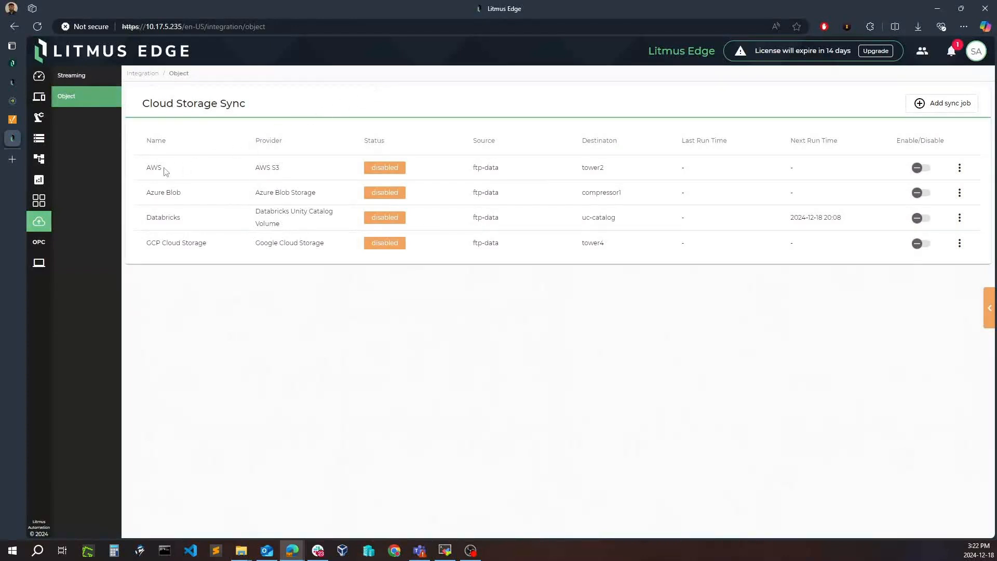
{"action": "mouse_move", "coordinate": [176, 244]}
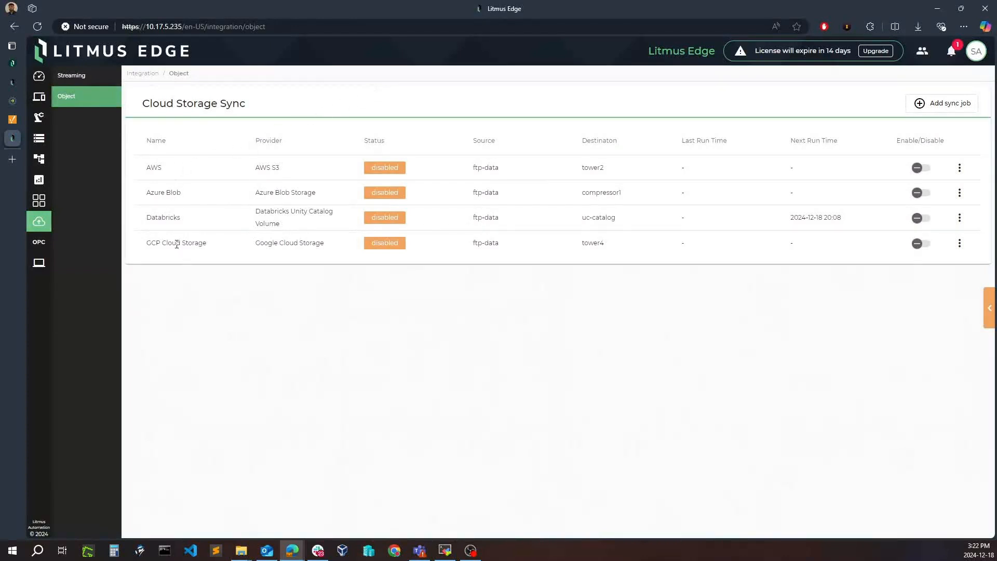
{"action": "mouse_move", "coordinate": [195, 299]}
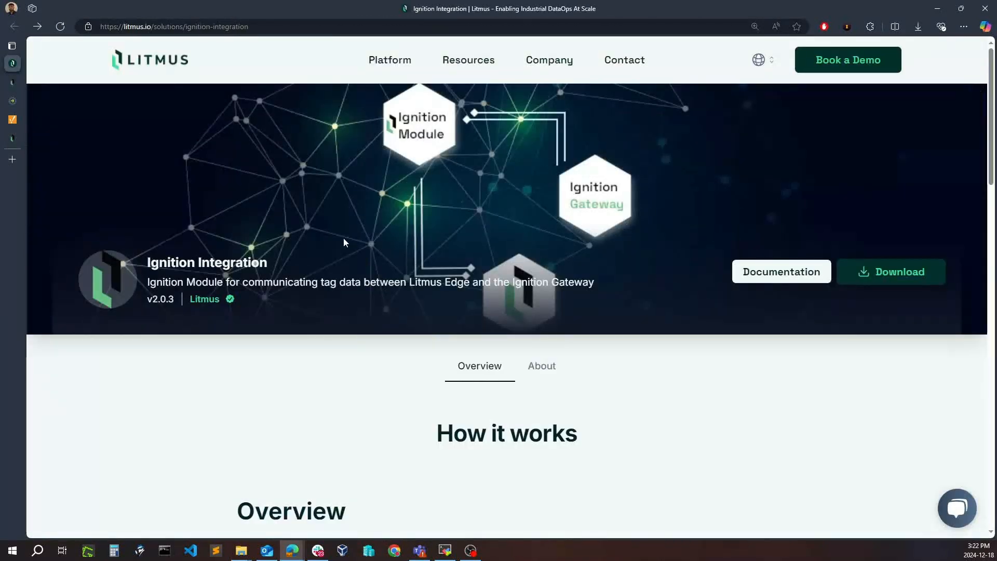
{"action": "mouse_move", "coordinate": [333, 216]}
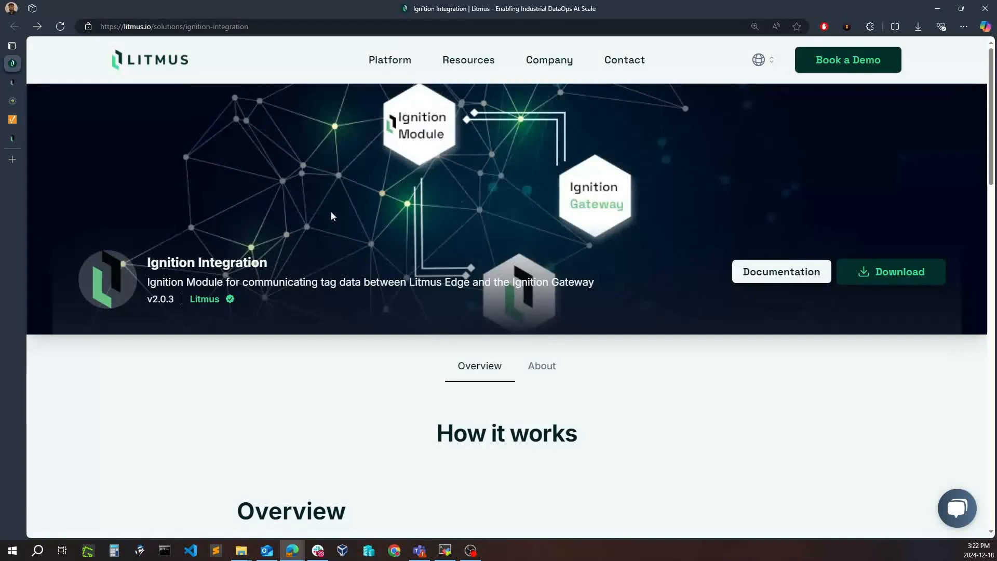